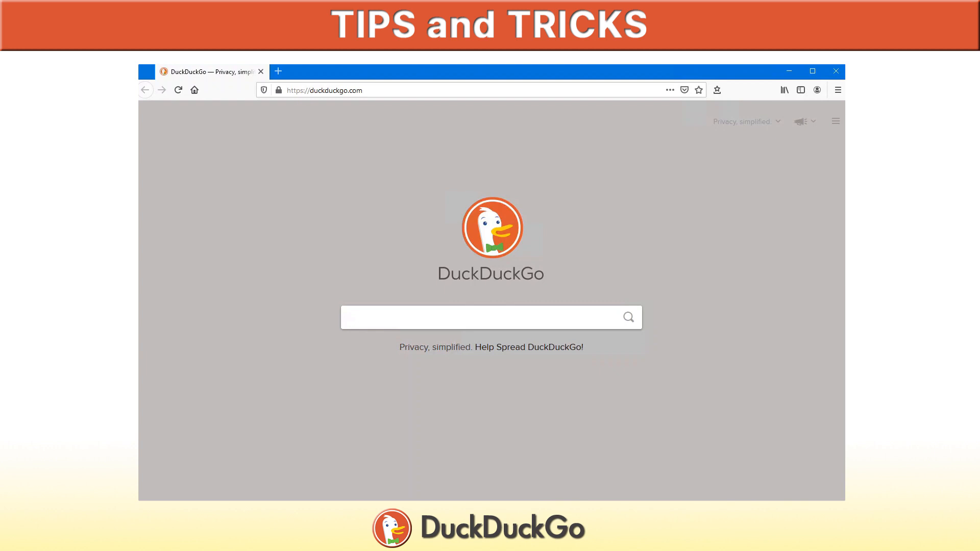
On the duckduckgo.com/bang page, search the bang directory for 'amazon' and browse the Amazon shortcuts
left_click(492, 317)
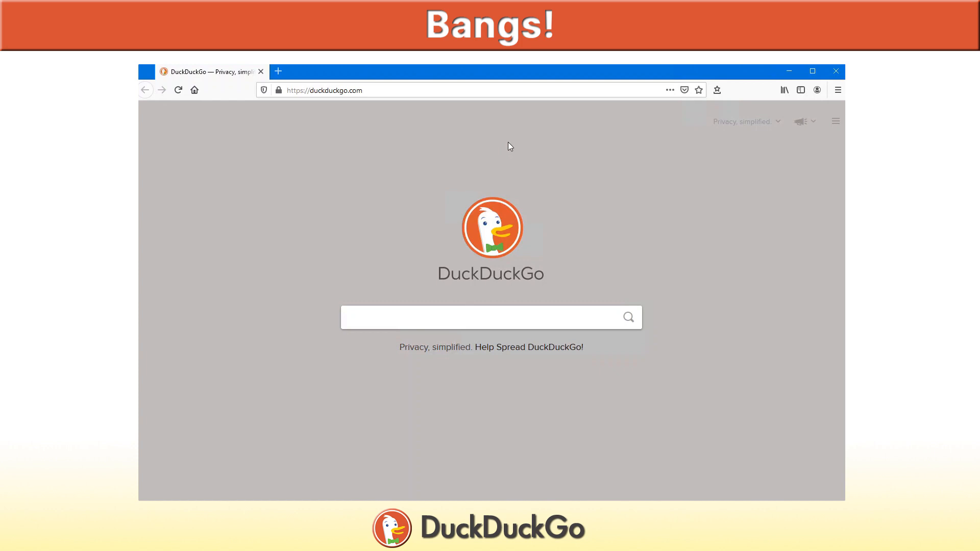
left_click(375, 90)
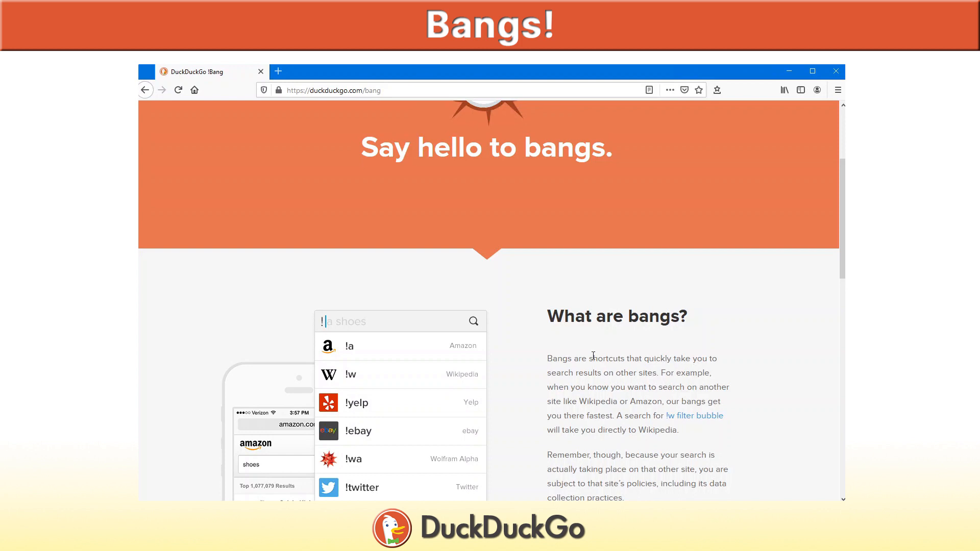
scroll("down", 3)
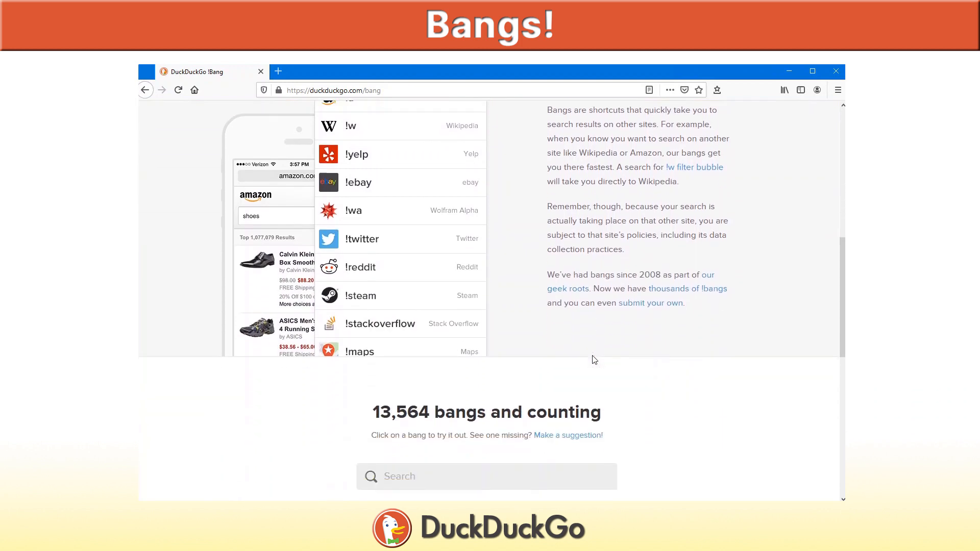
scroll("down", 3)
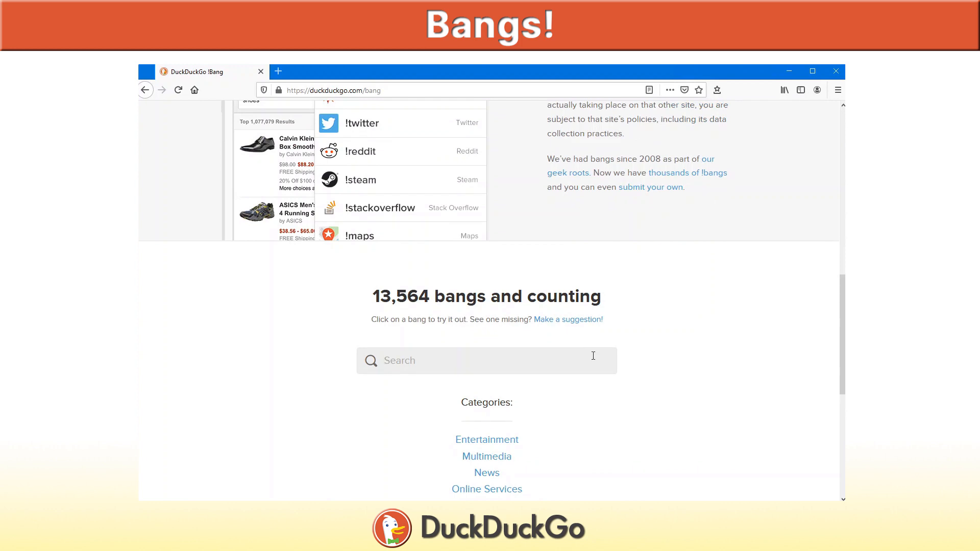
type("amazon")
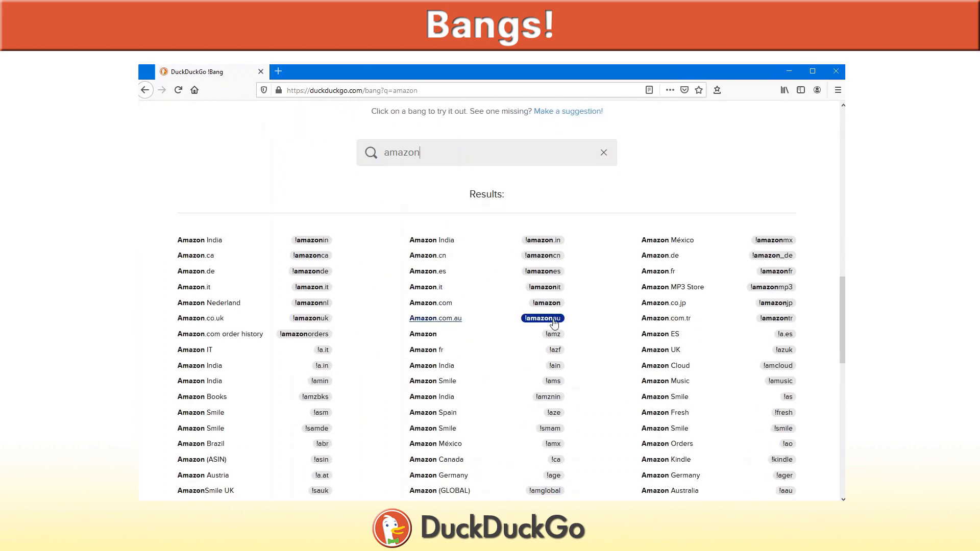
scroll("down", 3)
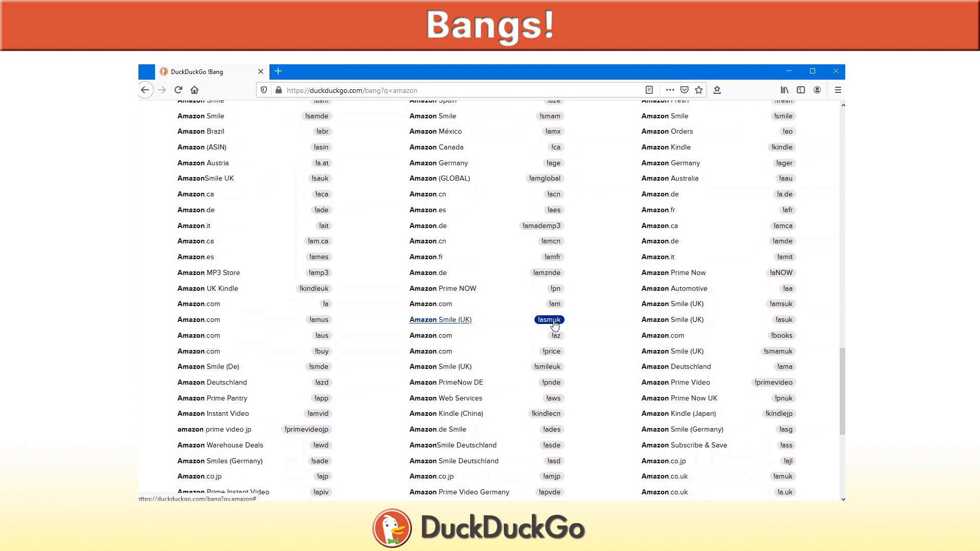
Run the '!a shoes' bang search to land on Amazon.ca results for shoes
left_click(351, 90)
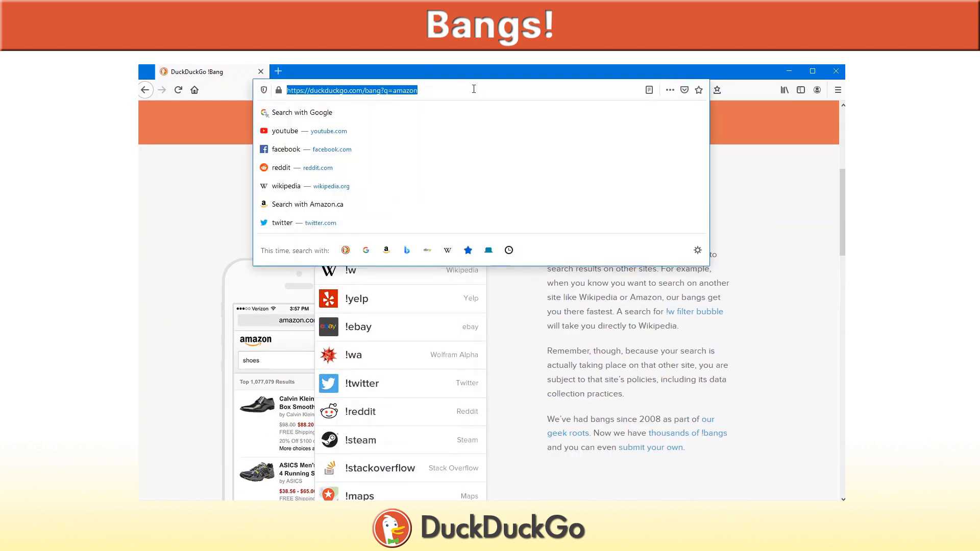
type("!a")
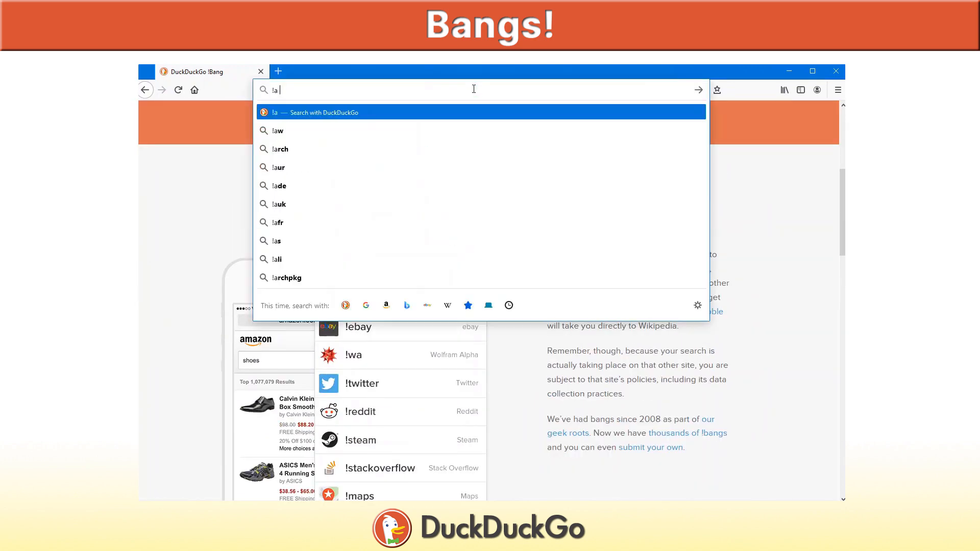
key("Backspace")
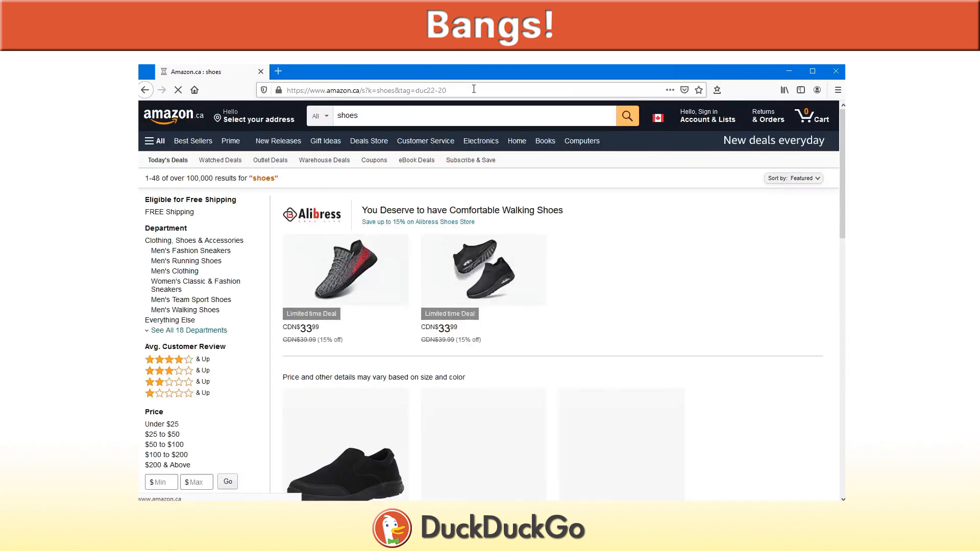
scroll("down", 3)
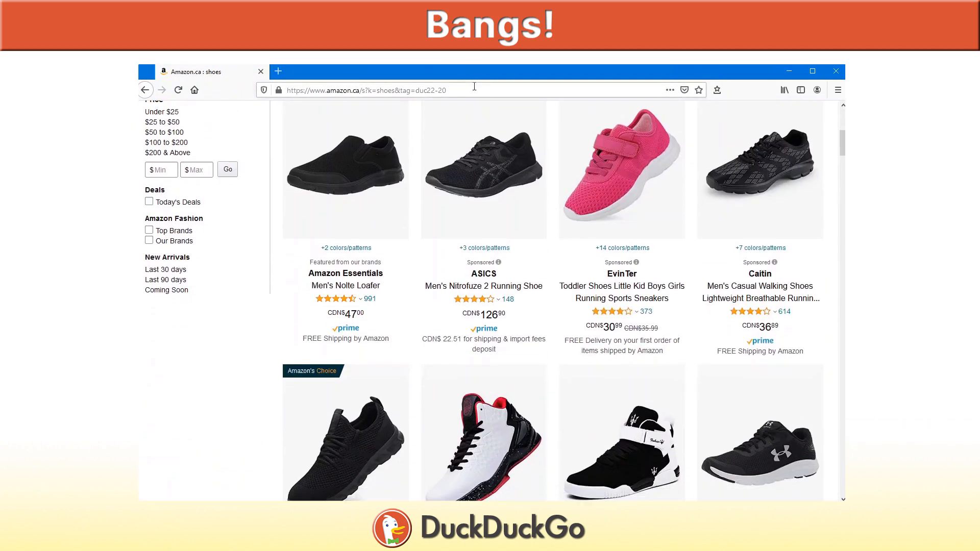
type("lim")
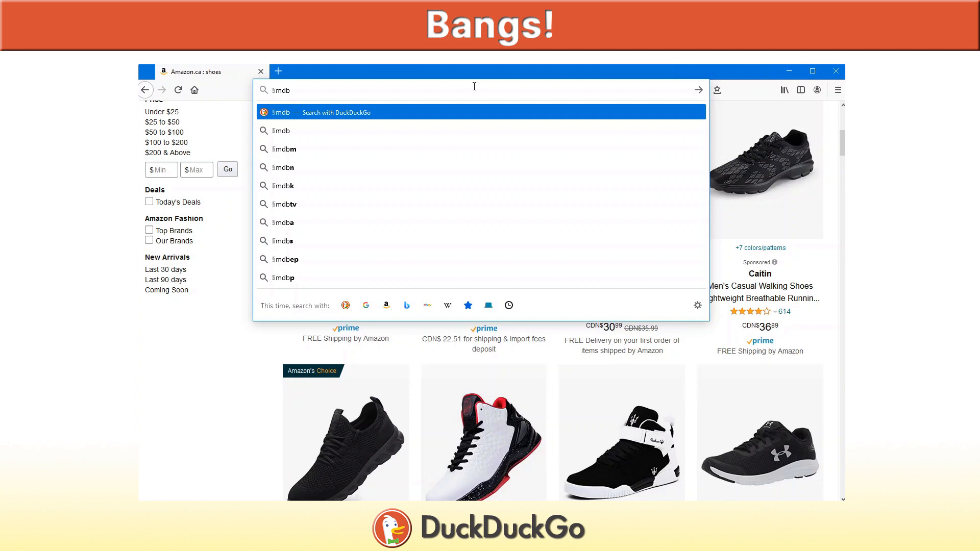
Run the '!imdb predator' bang search and choose Predator (1987) from the IMDb titles
type("predator")
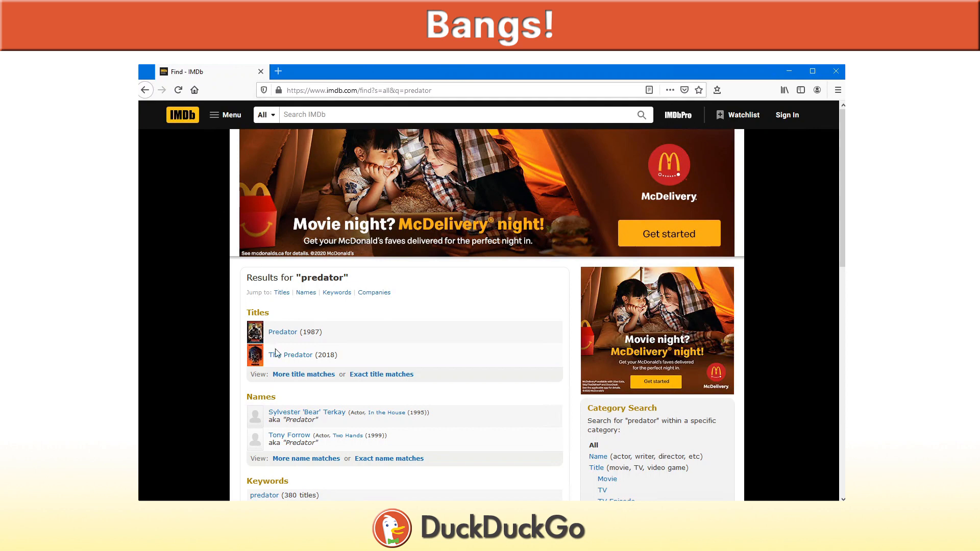
left_click(282, 332)
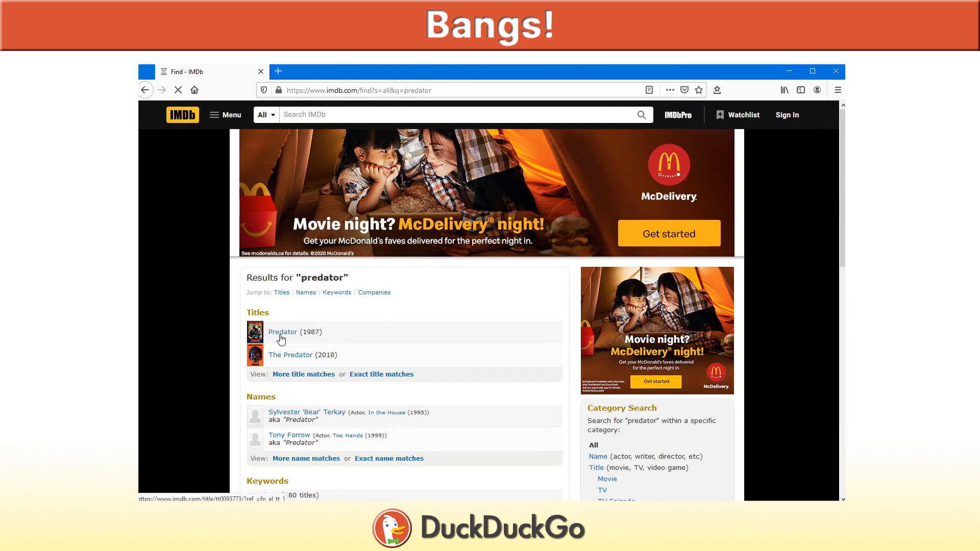
left_click(283, 332)
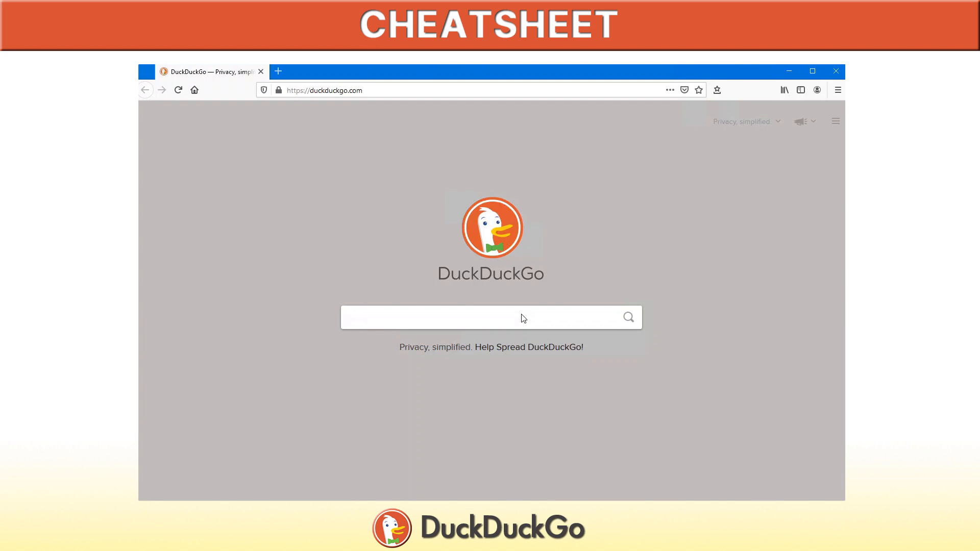
Search DuckDuckGo for 'Facebook cheatsheet' to show the Facebook cheat sheet
left_click(492, 317)
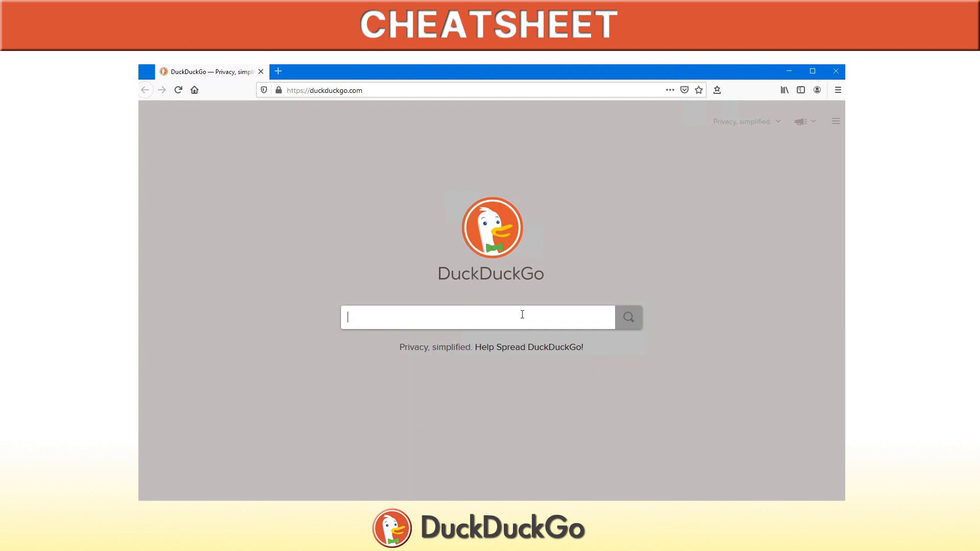
type("Facebook cheatsheet")
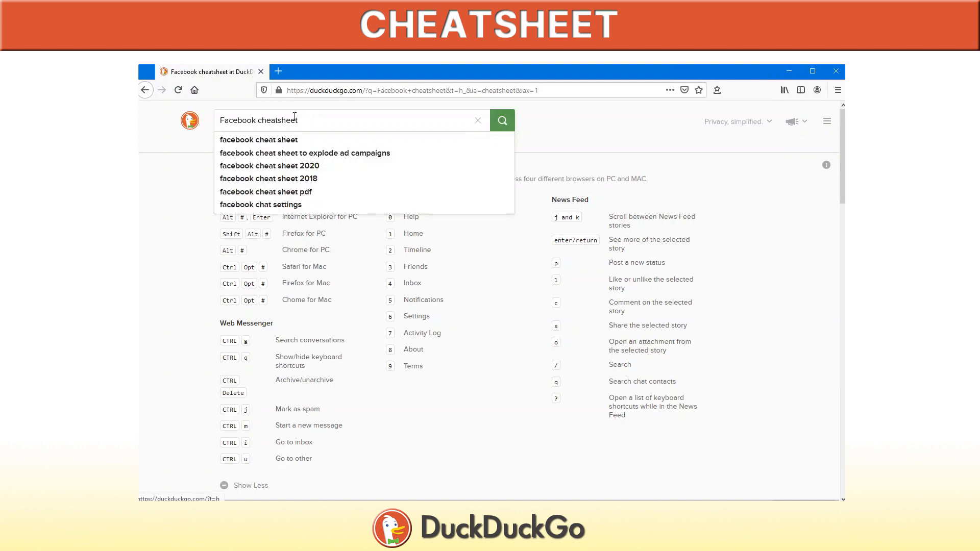
Search 'Powershell cheatsheet' and expand the PowerShell cheat sheet with Show More
type("Powershell cheatsheet")
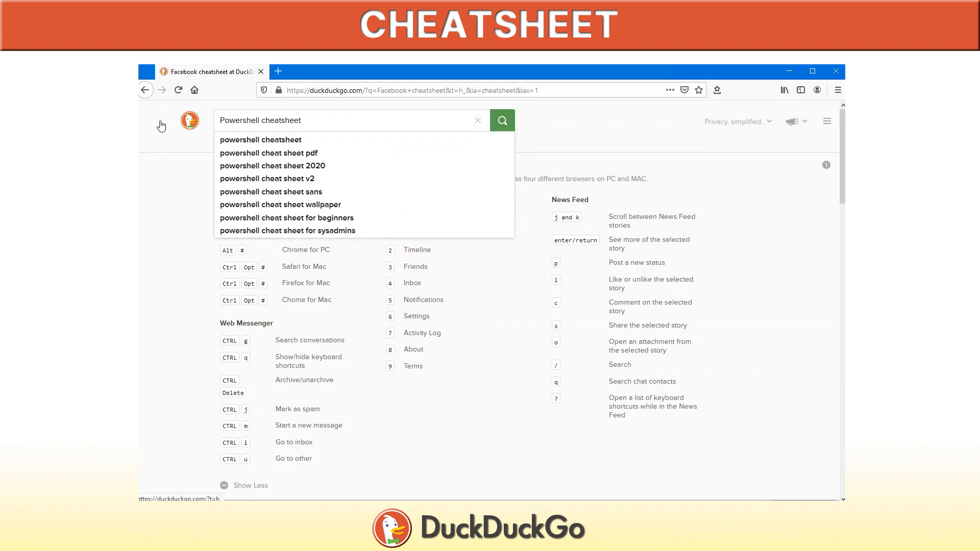
left_click(501, 120)
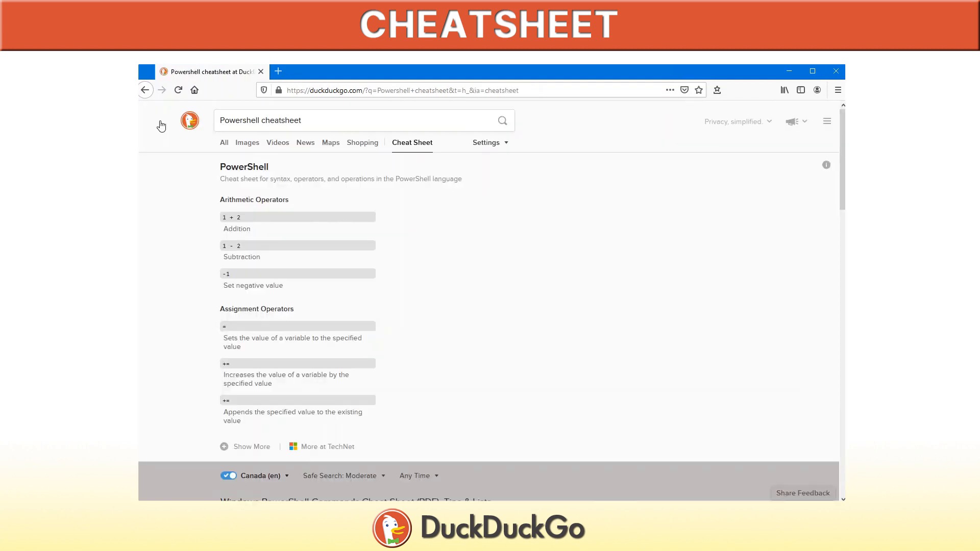
left_click(252, 447)
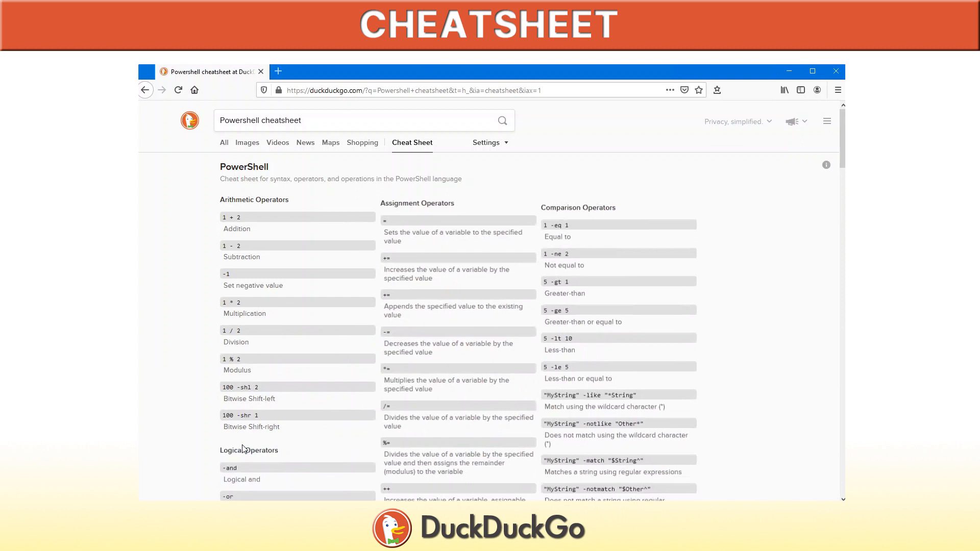
scroll("down", 3)
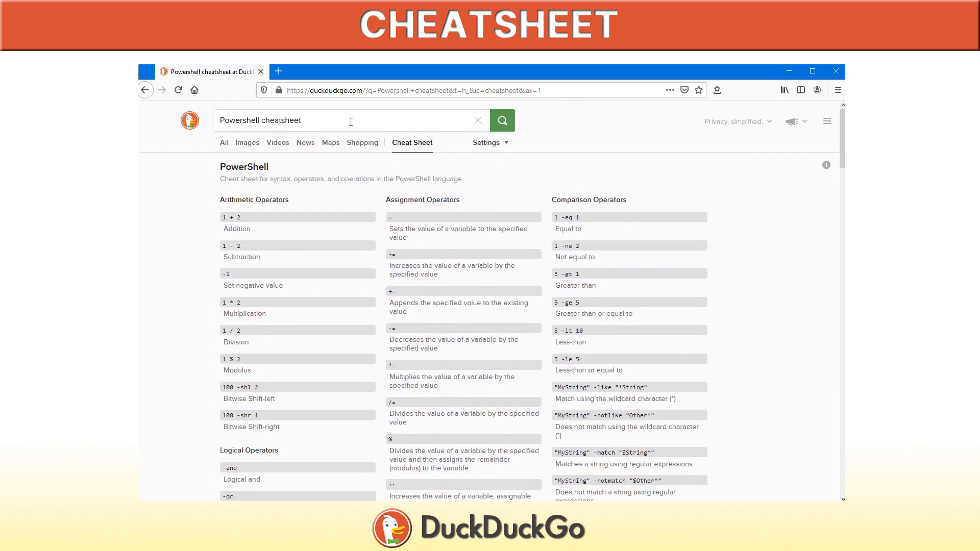
Search 'minecraft cheatsheet' and expand the Minecraft shortcuts cheat sheet
type("minecraft cheatsheet")
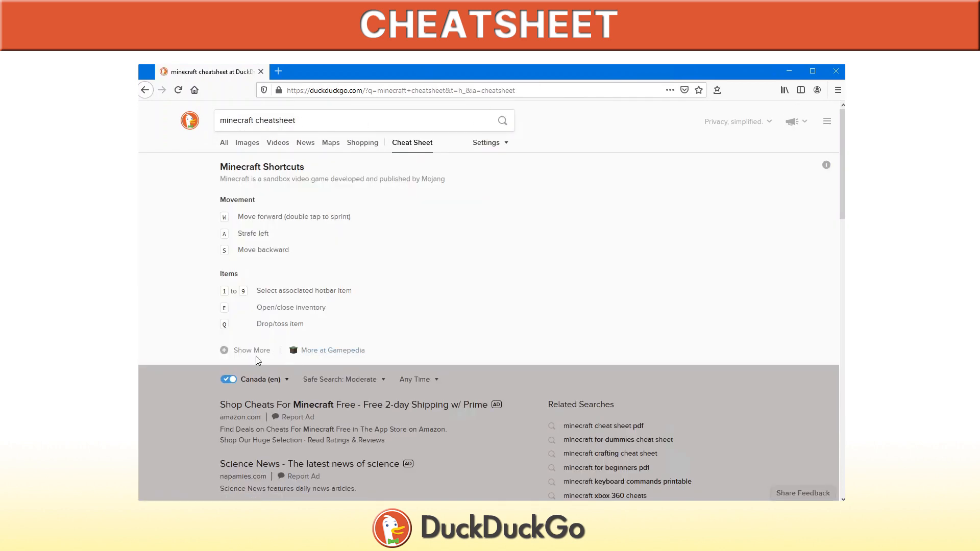
left_click(251, 351)
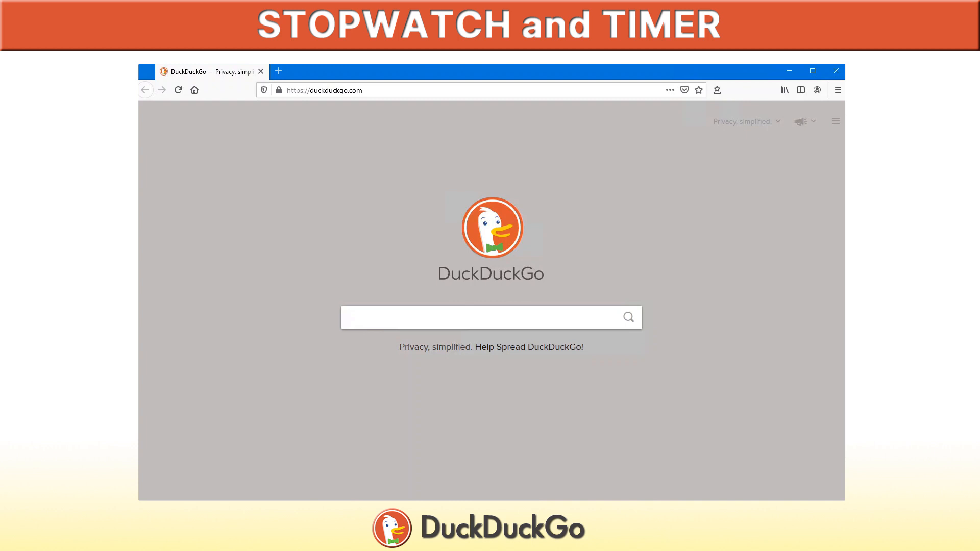
mouse_move(559, 308)
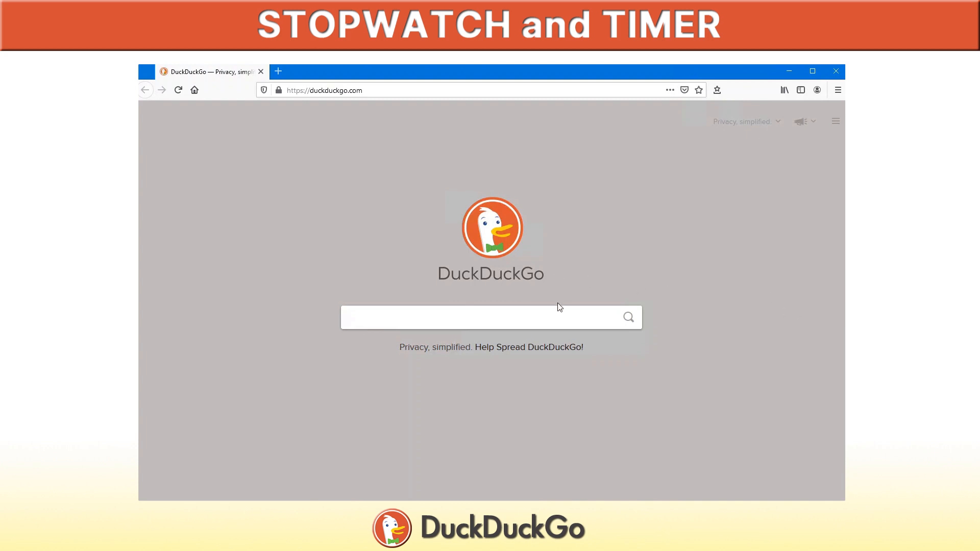
type("stopw")
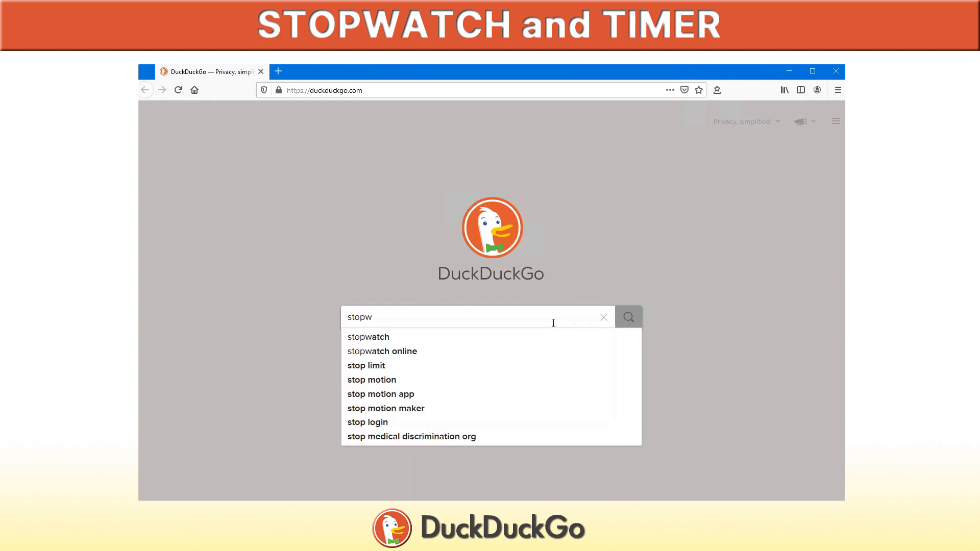
left_click(369, 337)
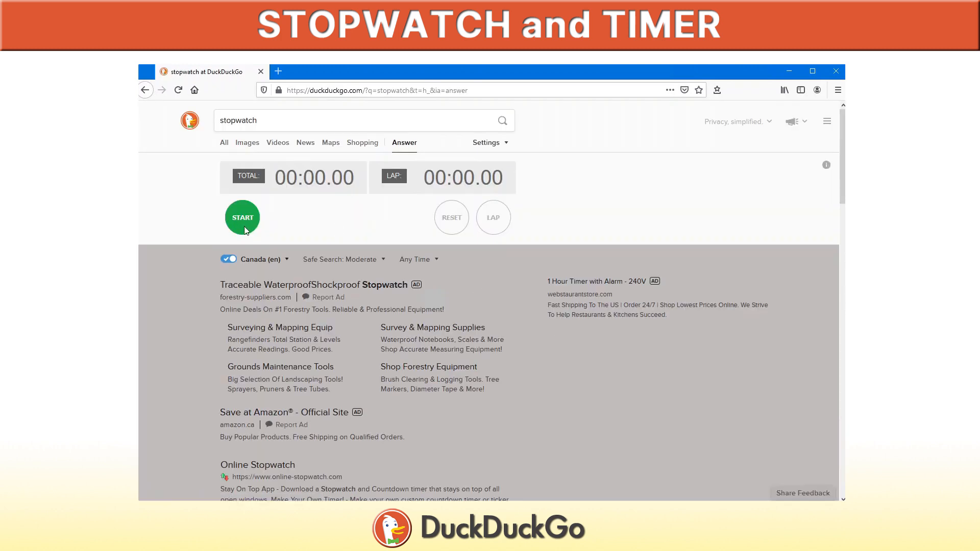
left_click(350, 120)
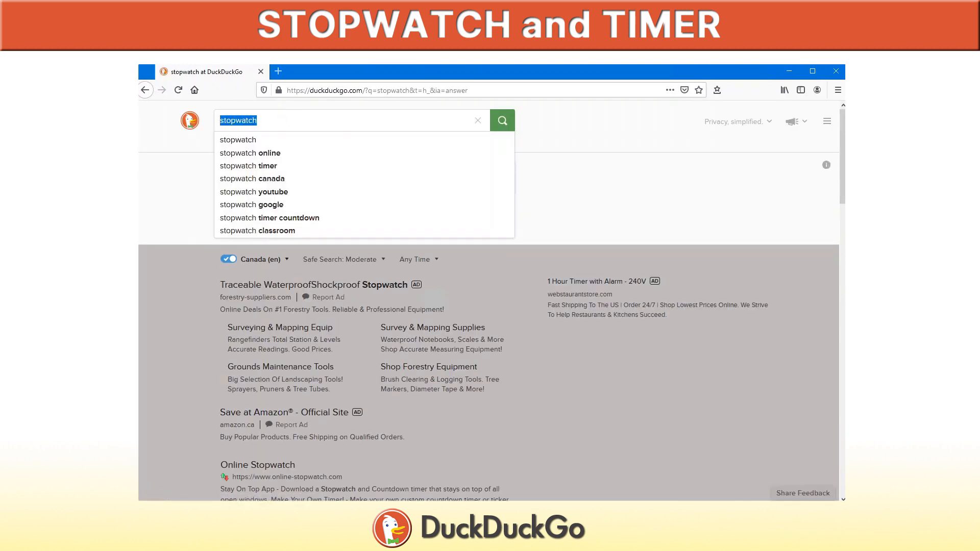
Search 'timer' and add Timer 2, 3 and 4 to the countdown answer
type("timer")
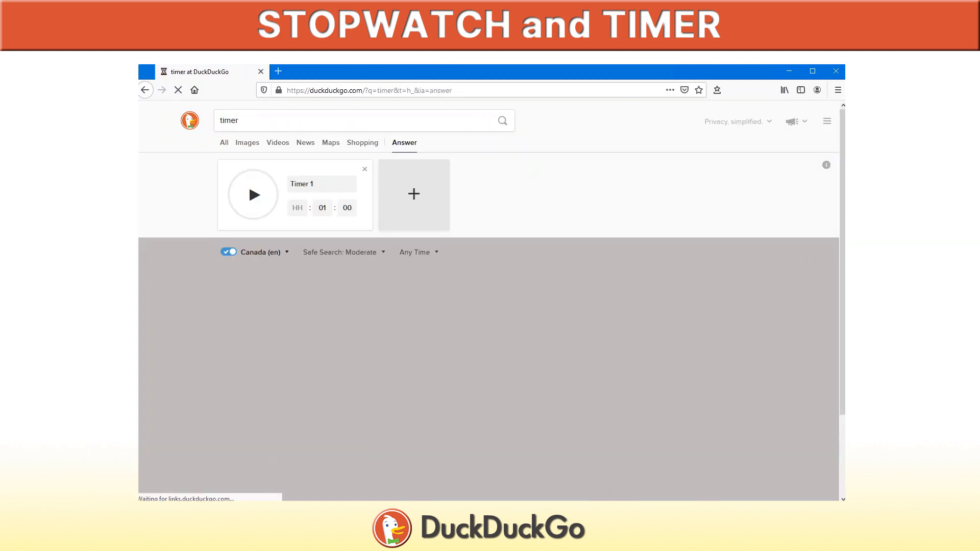
left_click(414, 194)
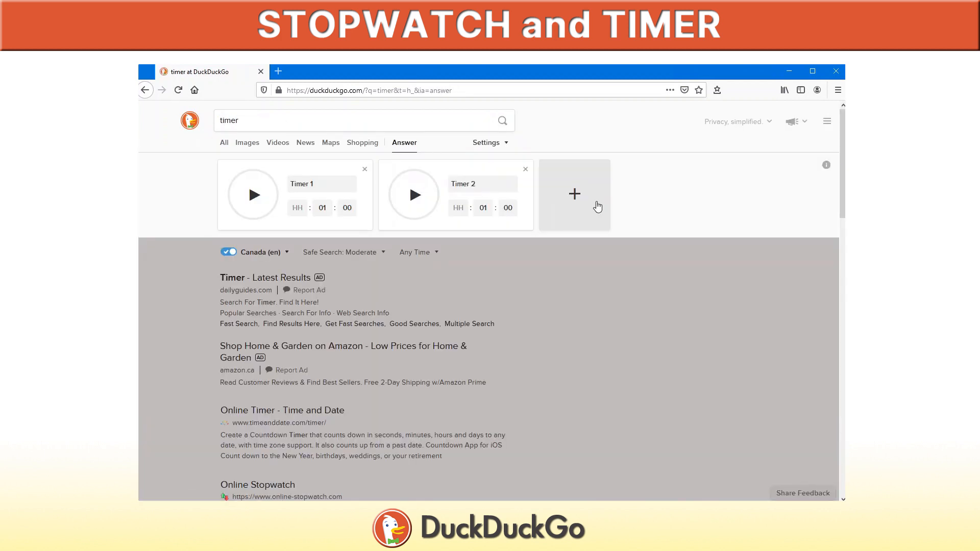
left_click(573, 194)
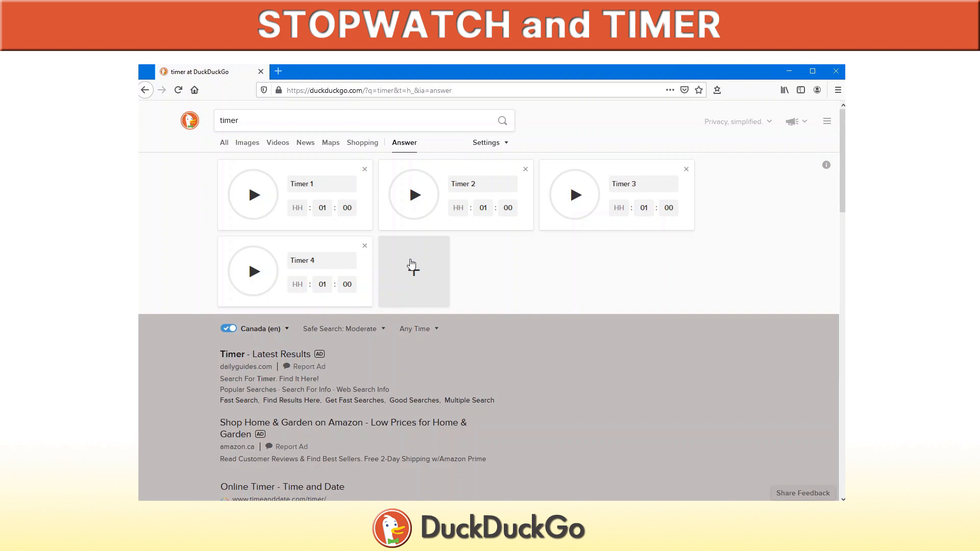
left_click(413, 272)
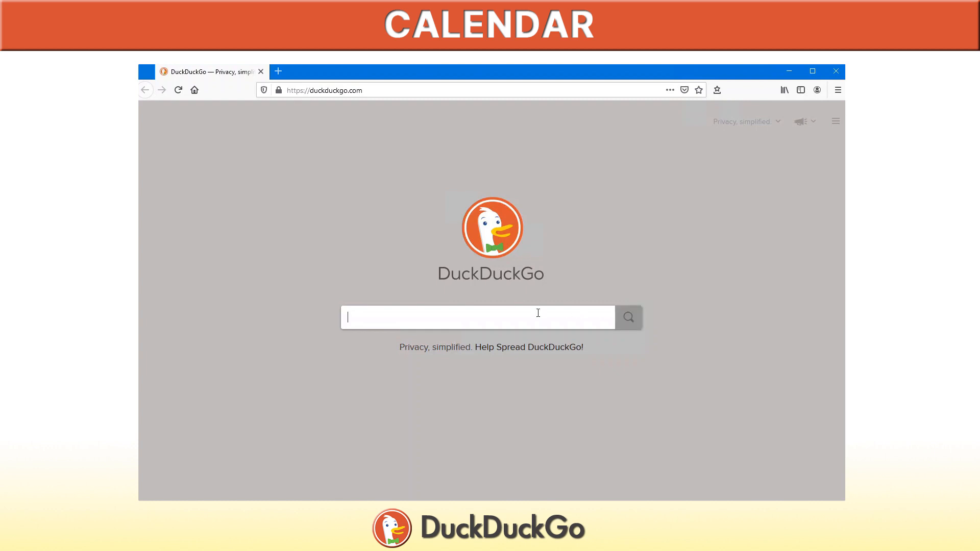
Search 'january 1970 calendar' via the dropdown suggestion to show that month's calendar
type("january 1970 cal")
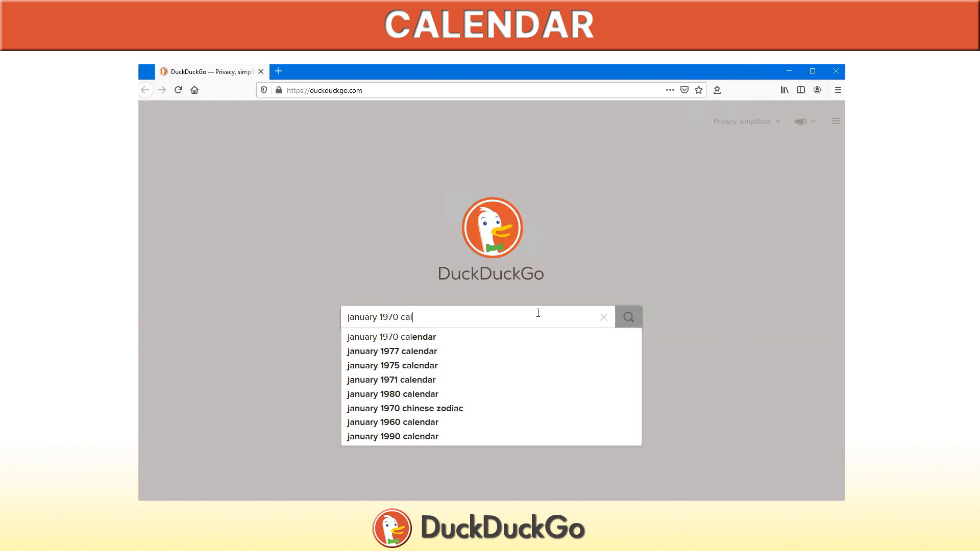
left_click(392, 337)
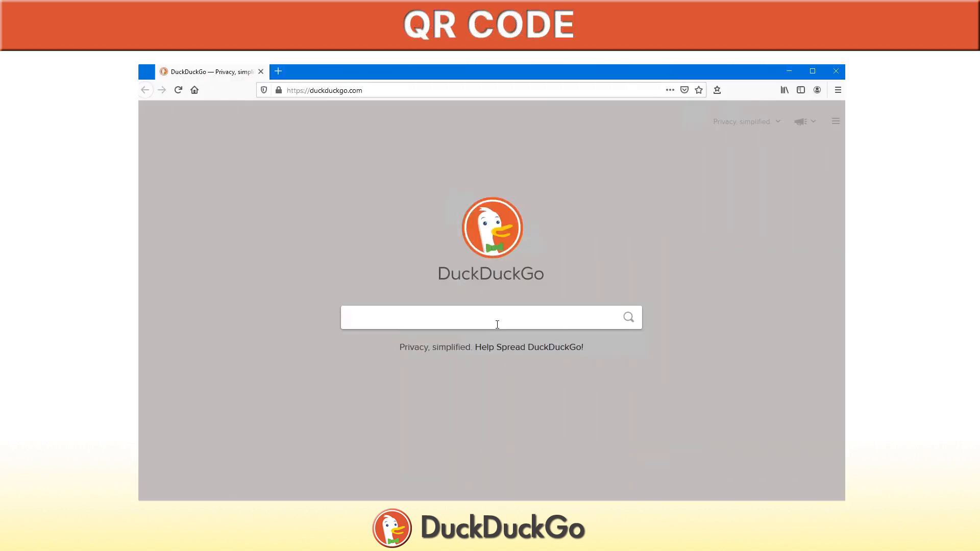
left_click(491, 317)
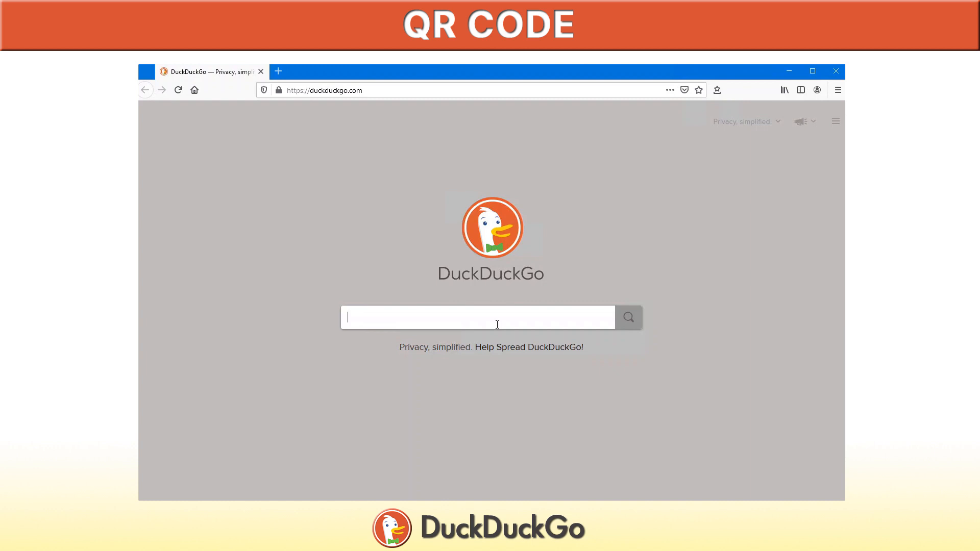
type("qr www.")
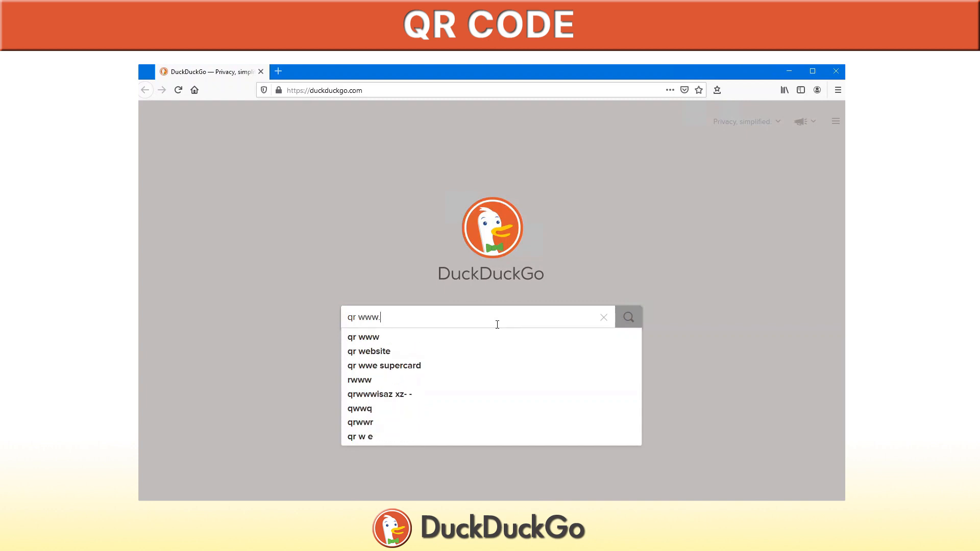
type("youtube")
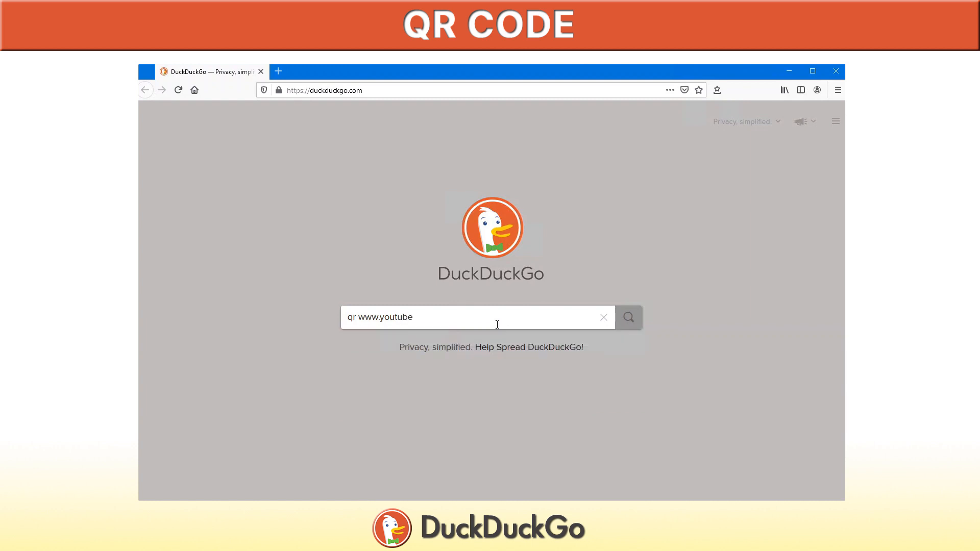
left_click(628, 316)
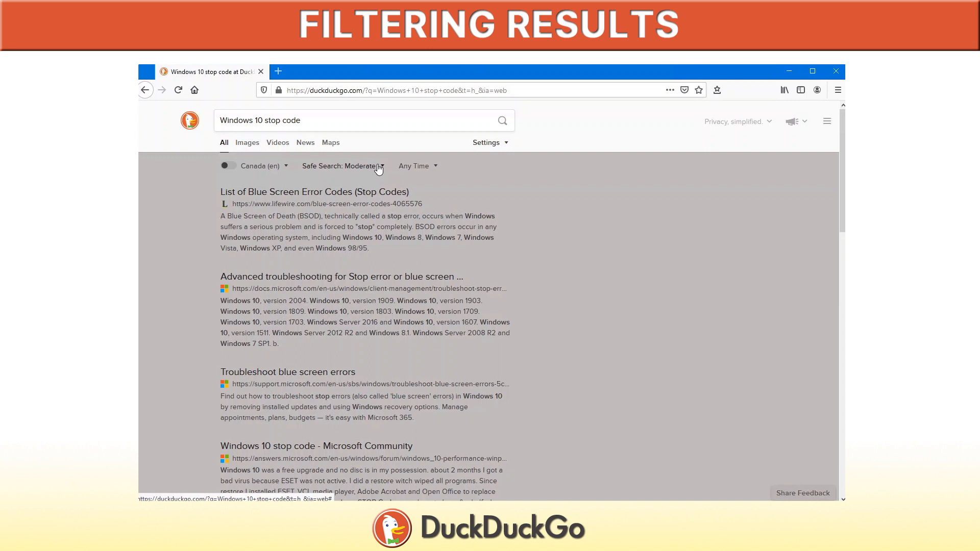
Set Safe Search to Off and limit the results to the Past Day
left_click(342, 165)
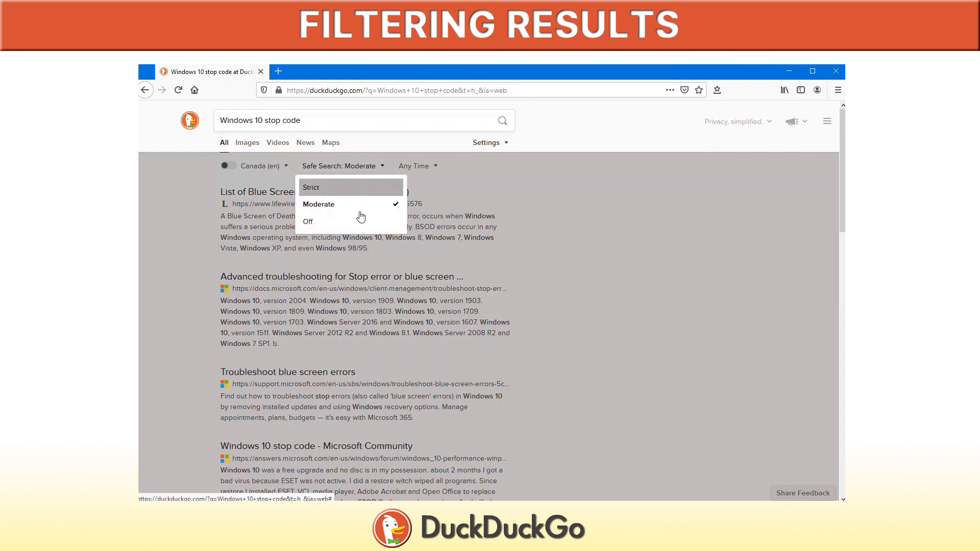
left_click(307, 222)
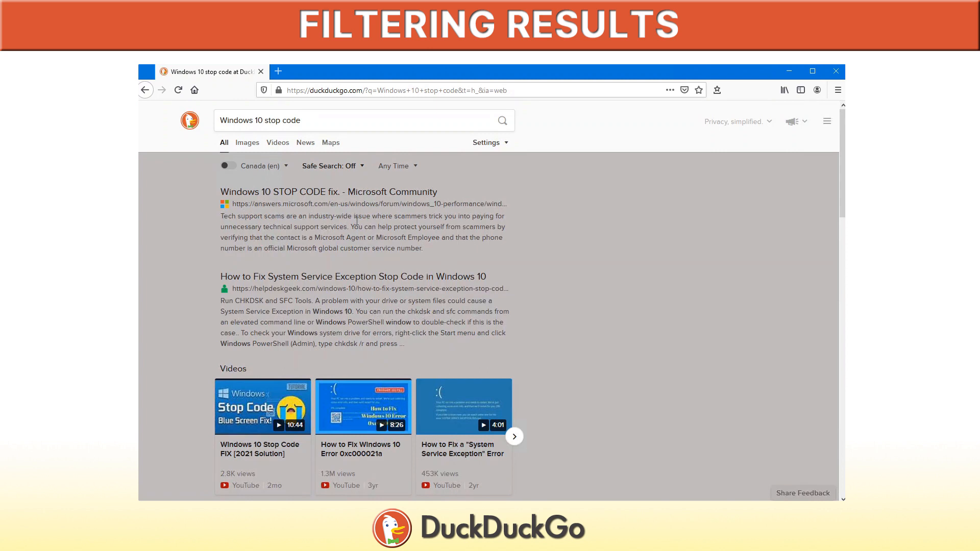
left_click(396, 165)
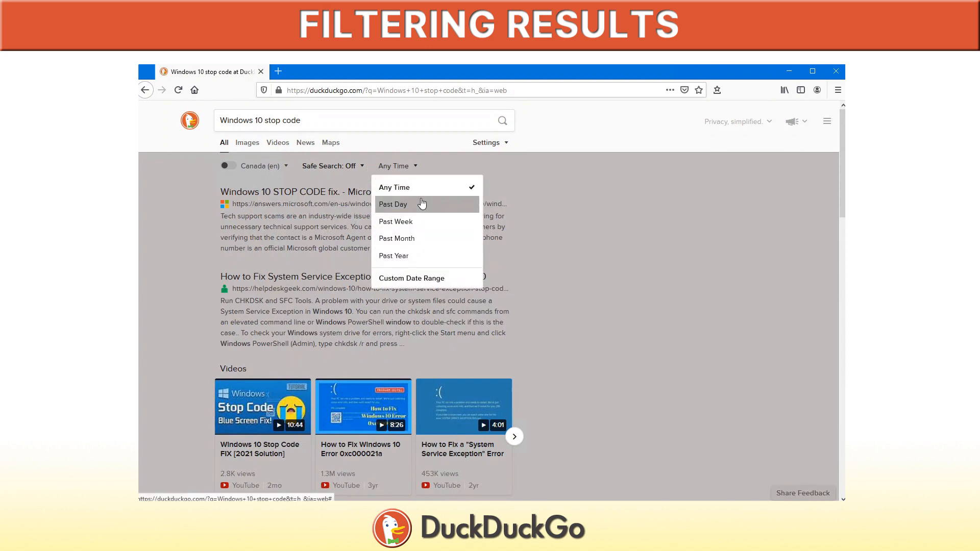
mouse_move(411, 278)
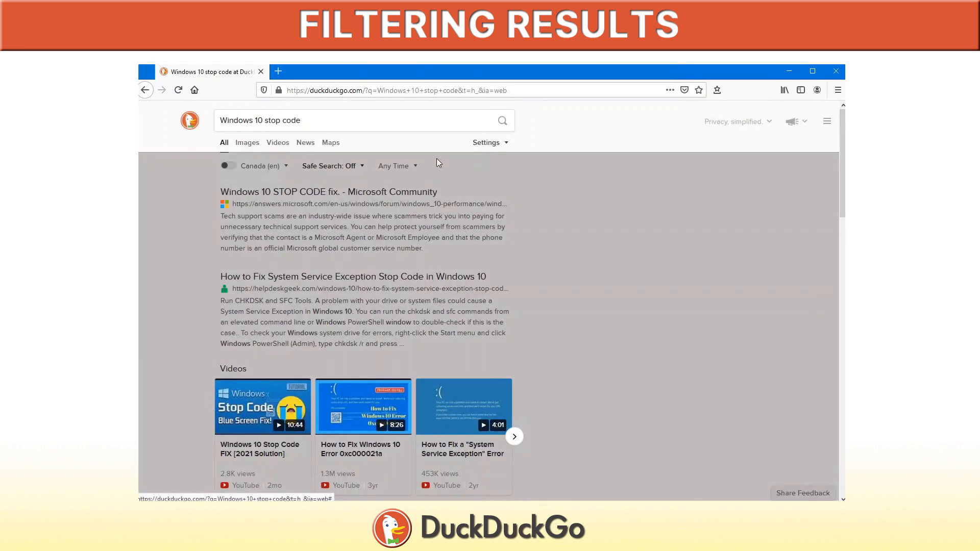
left_click(397, 165)
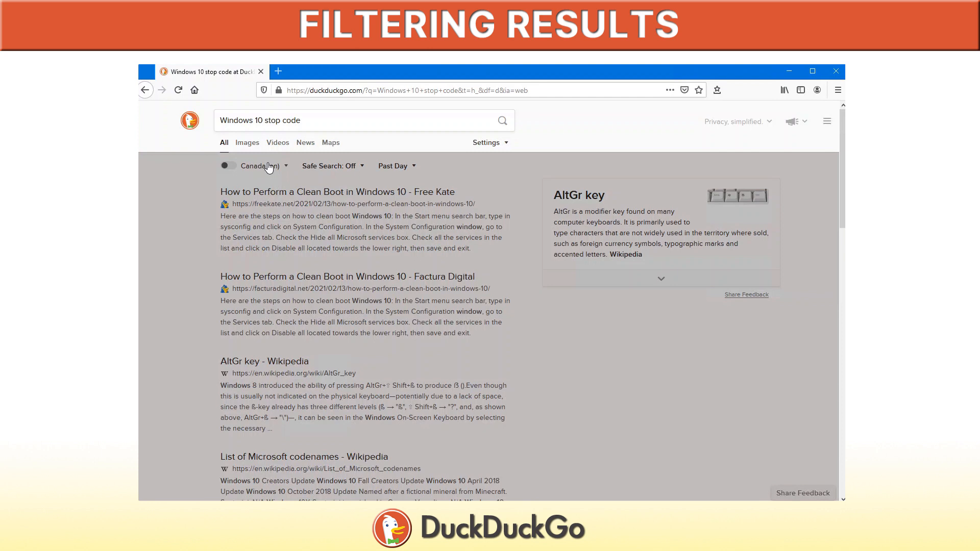
Set the region to US (English) and browse the filtered results
left_click(256, 166)
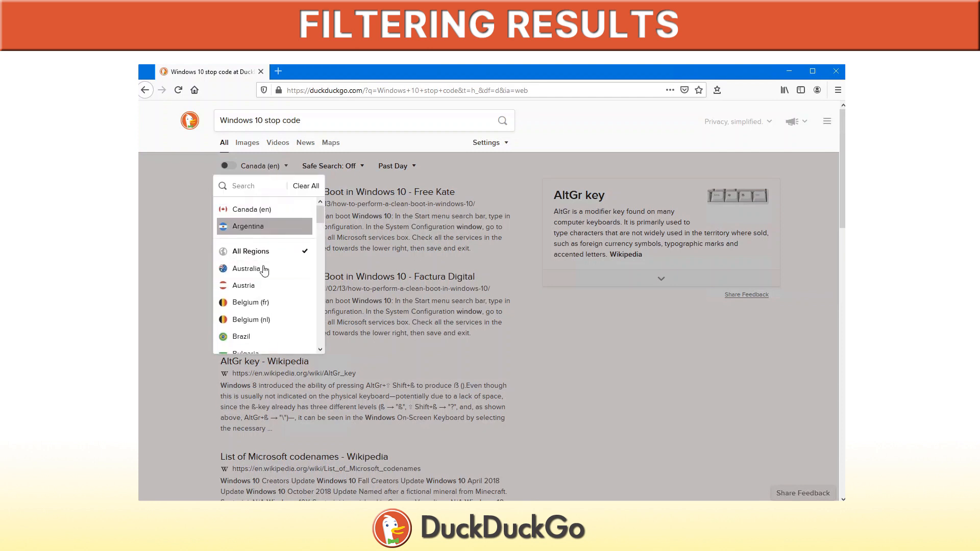
scroll("down", 3)
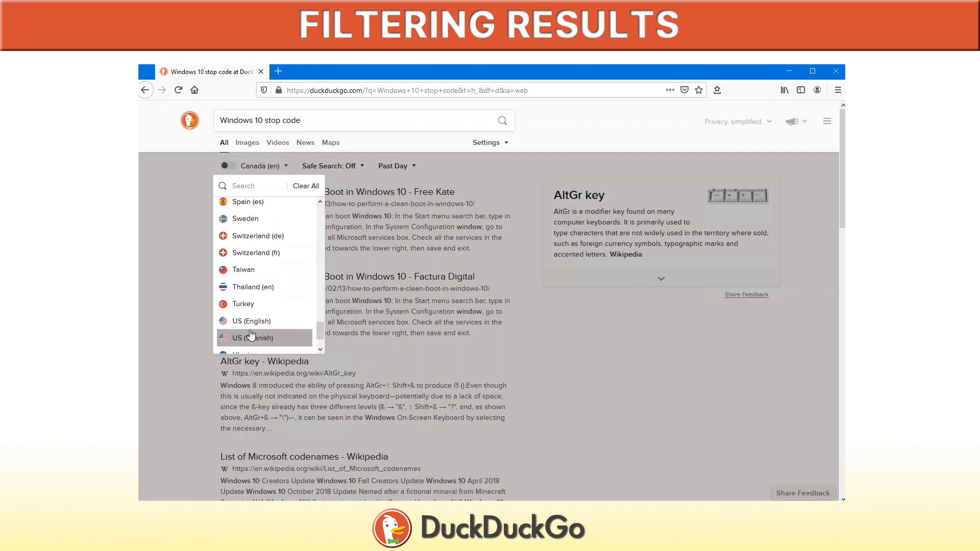
left_click(251, 320)
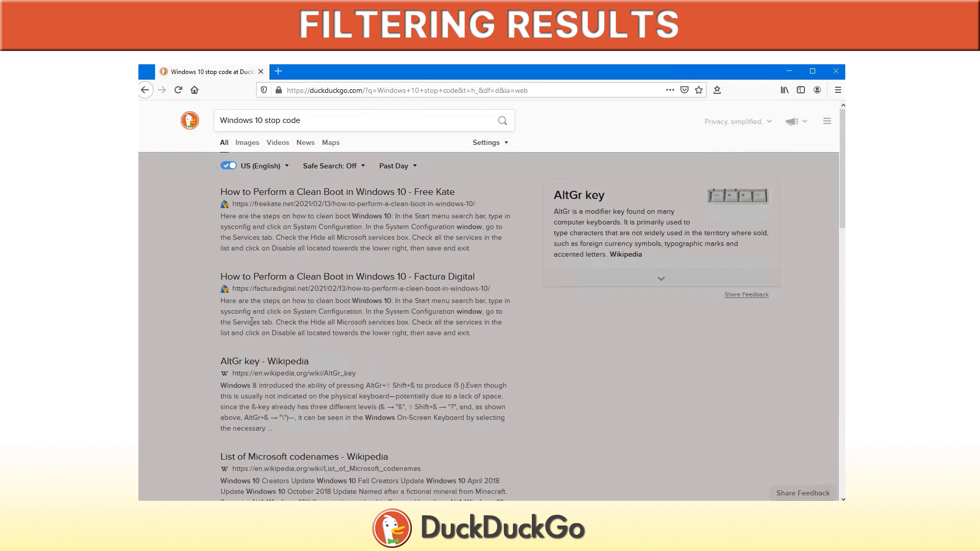
scroll("down", 3)
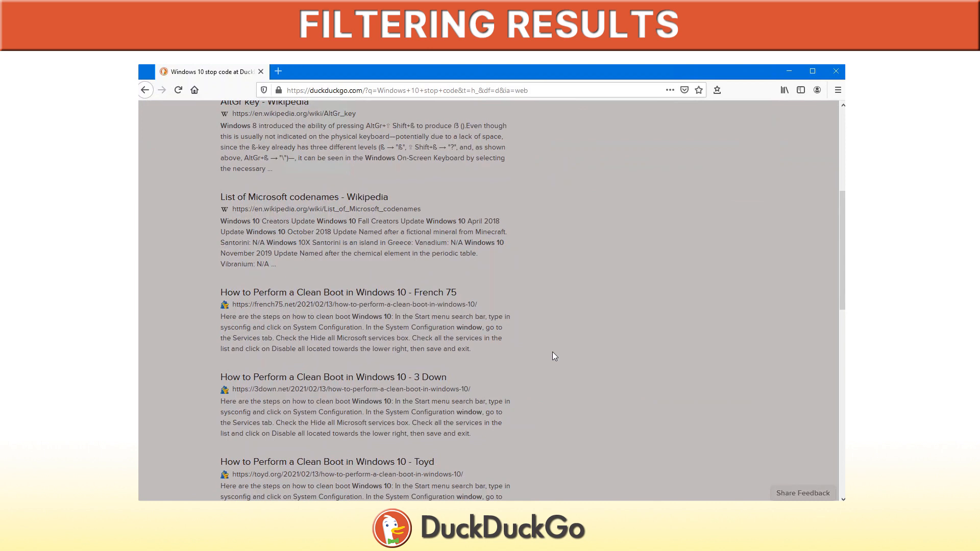
left_click(145, 90)
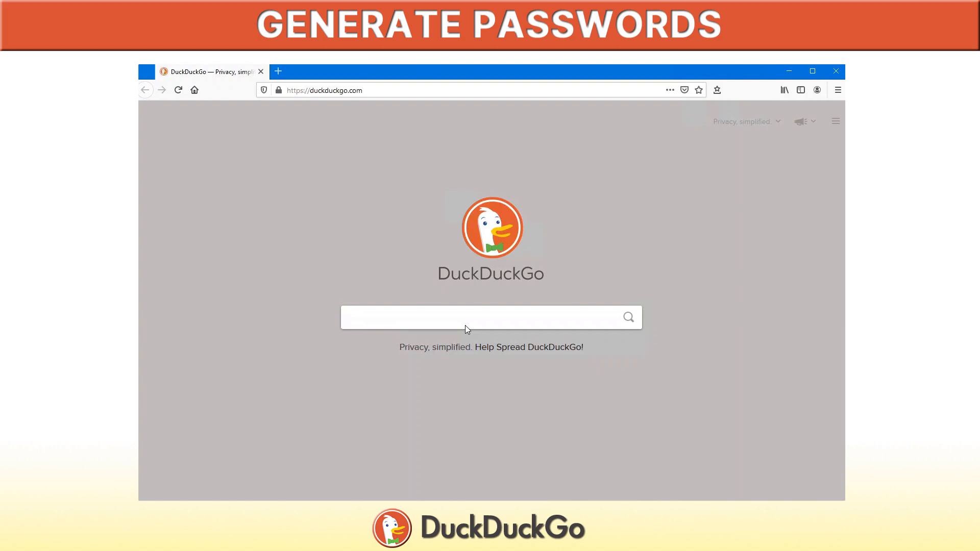
Search 'password 30 strong' to generate a random 30-character high-strength password
left_click(491, 317)
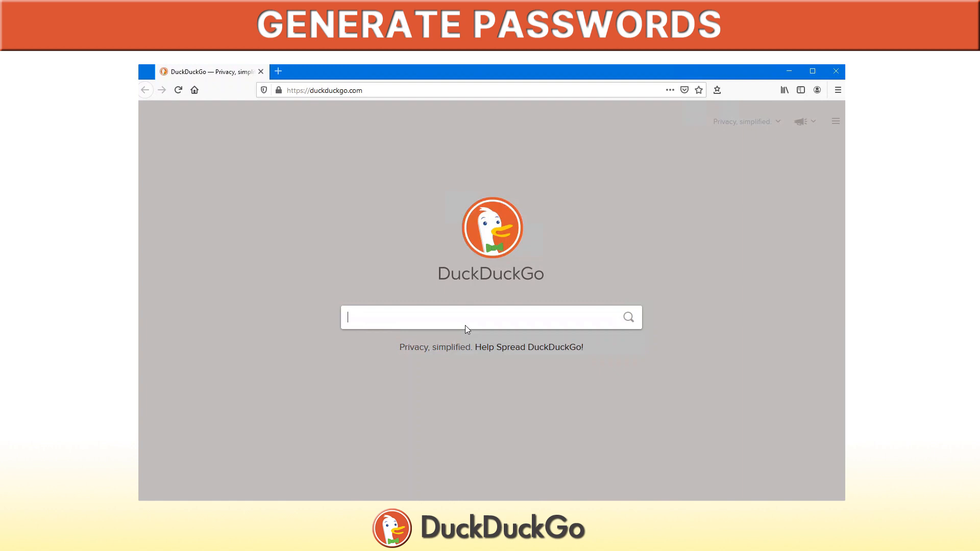
type("password 30 str")
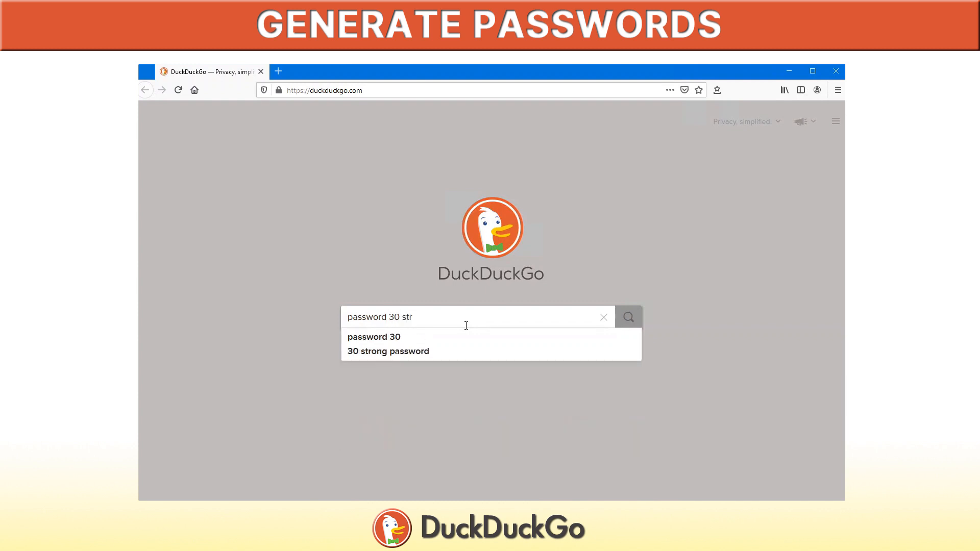
left_click(388, 350)
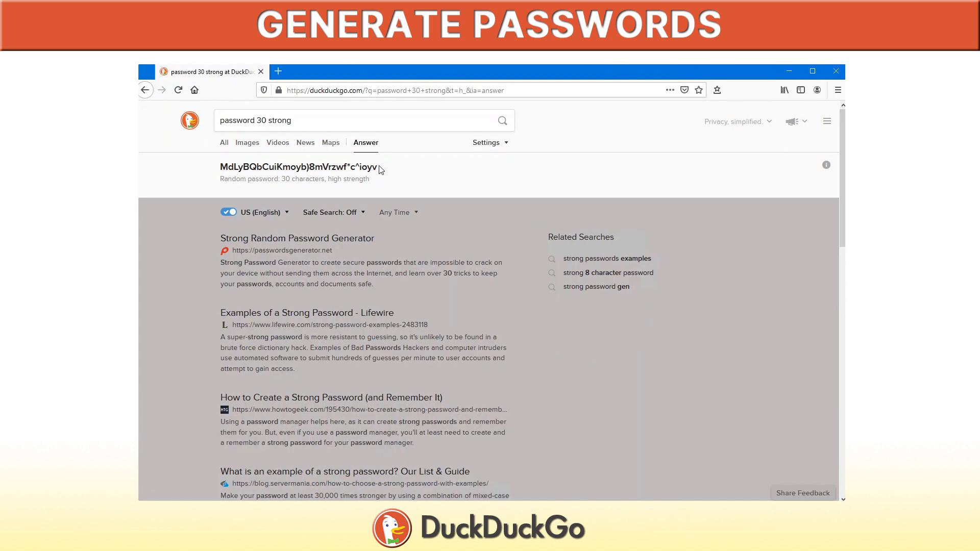
mouse_move(310, 112)
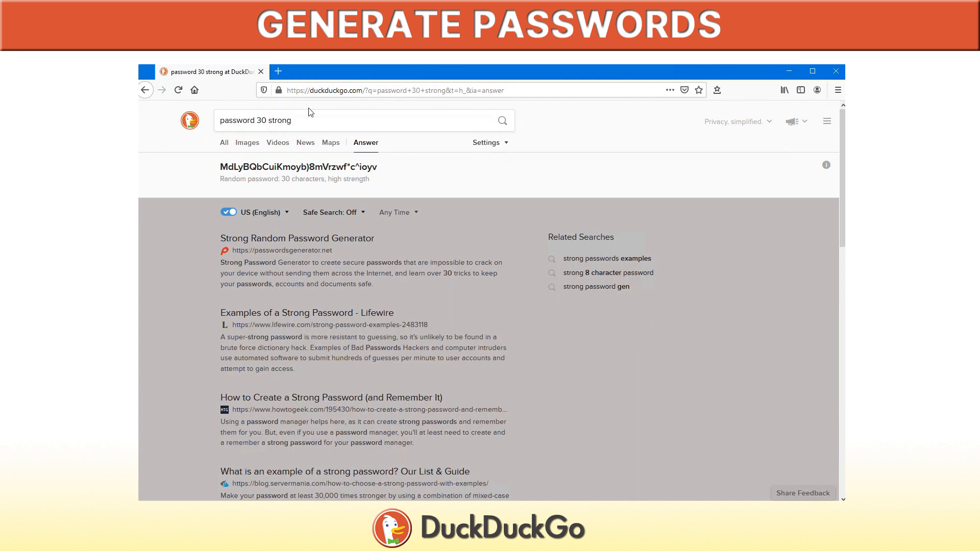
mouse_move(315, 114)
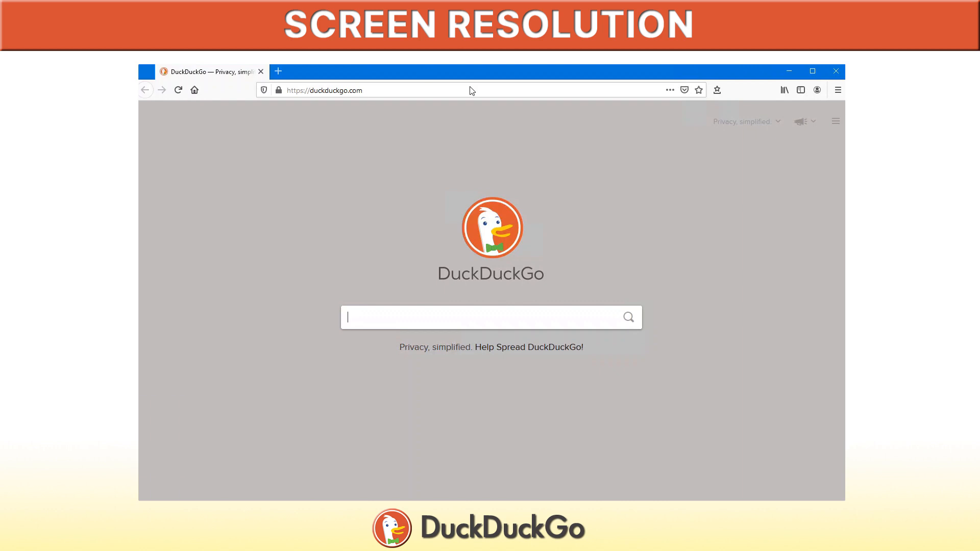
Search DuckDuckGo for 'screen resolution' to get the display's resolution answer
left_click(375, 90)
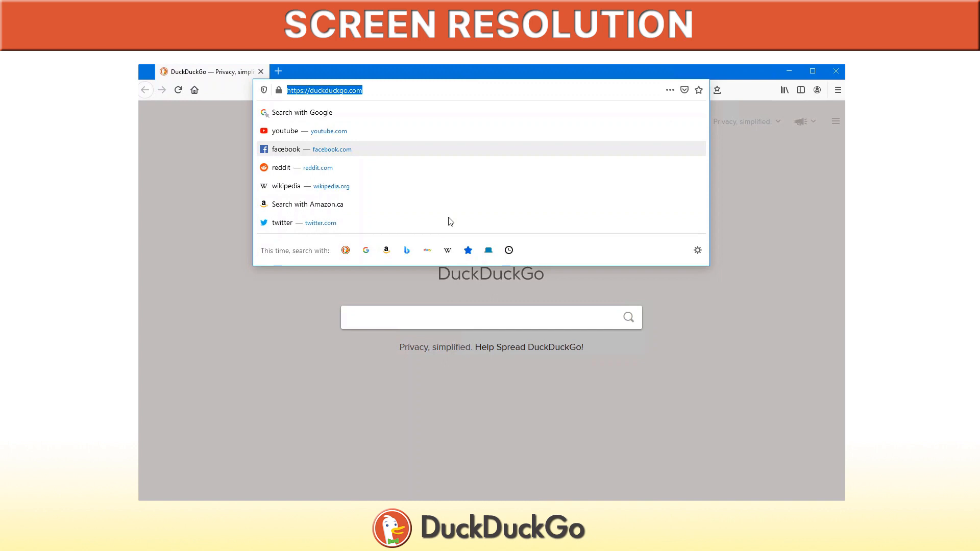
type("sc")
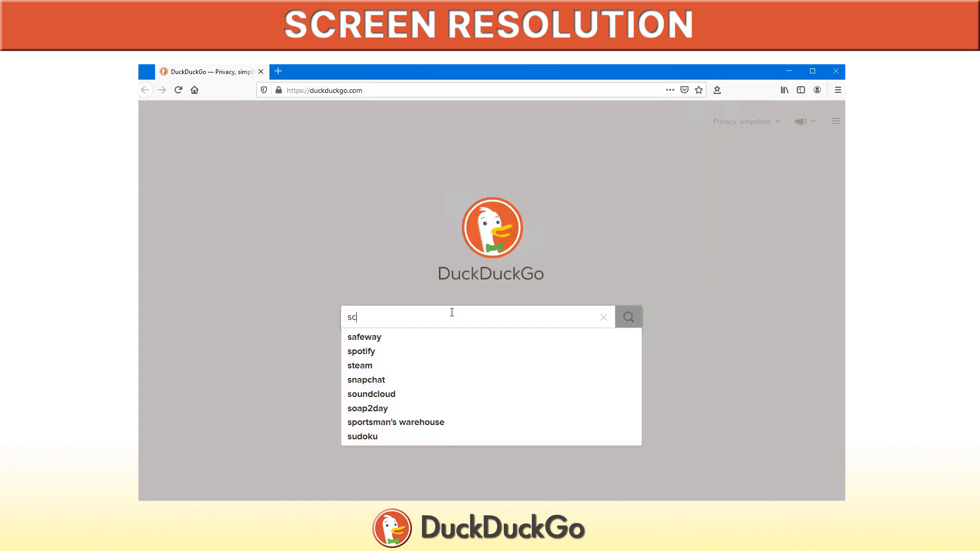
type("screen resoluti")
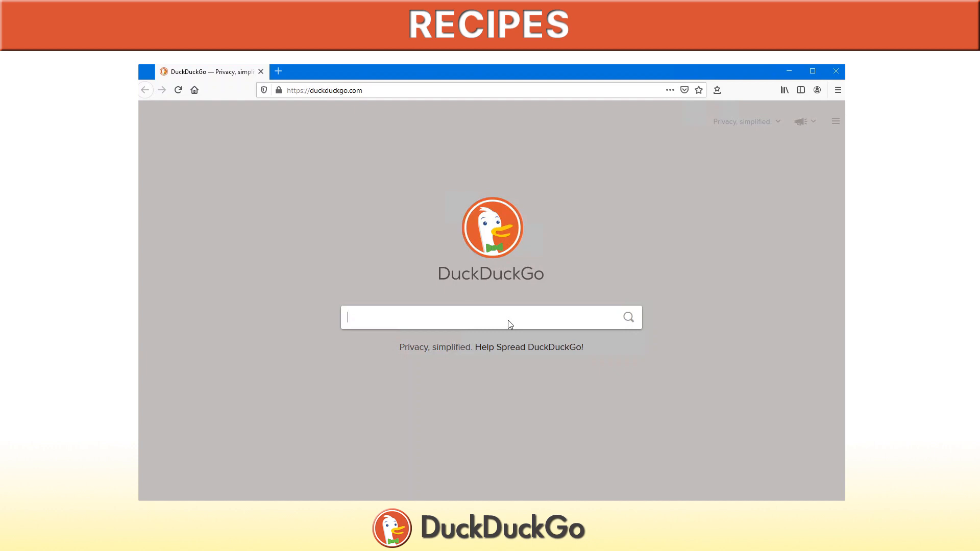
Search 'salmon recipes' via the suggestion and show the recipe cards
type("salmon rec")
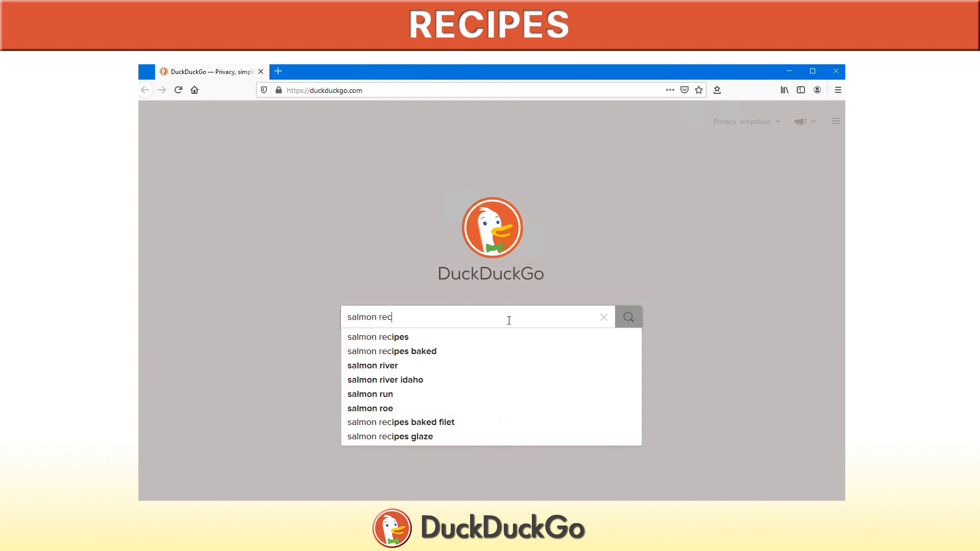
left_click(378, 337)
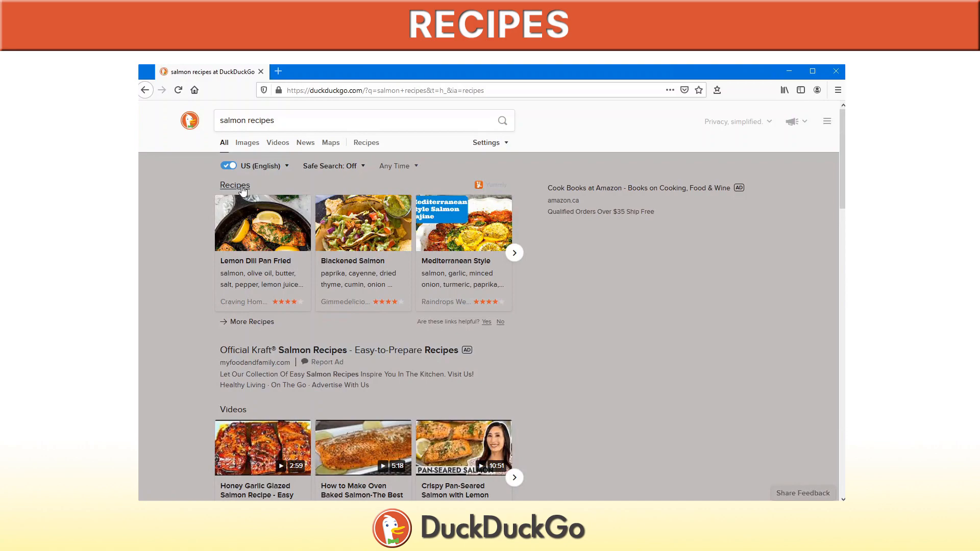
left_click(366, 143)
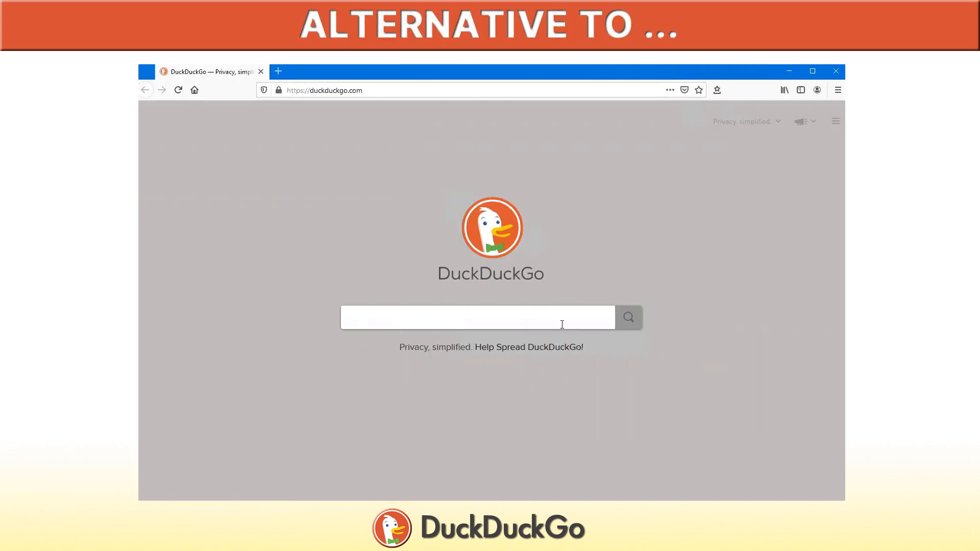
Search 'alternative to adobe reader' and browse more alternatives in the carousel
left_click(478, 317)
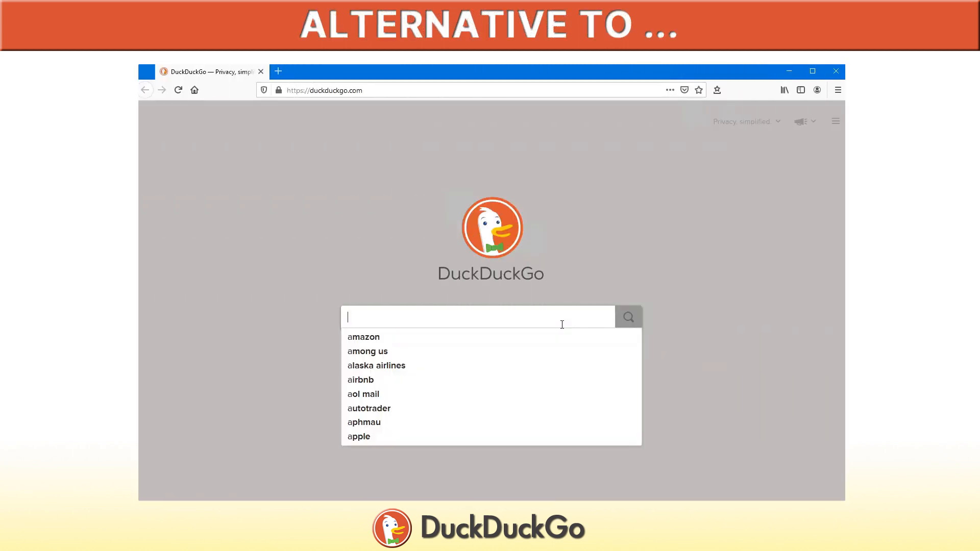
type("alternative to adobe reader")
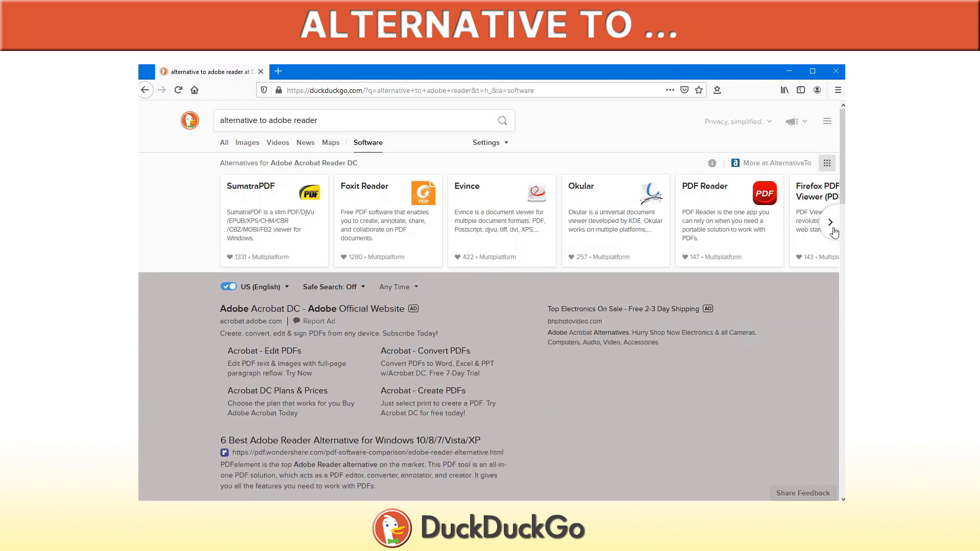
left_click(831, 223)
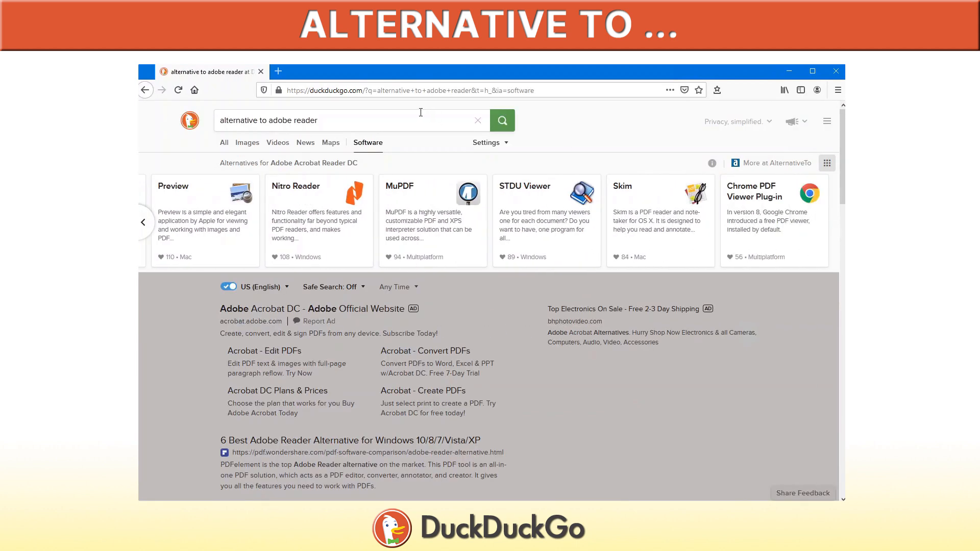
Replace the query with 'alternative to office' then 'windows' and search again
left_click(350, 120)
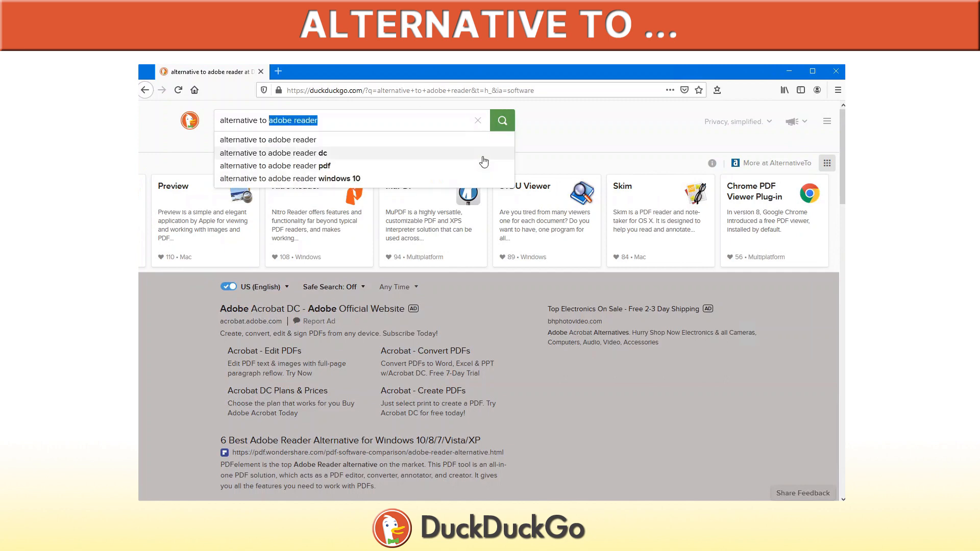
type("alternative to office")
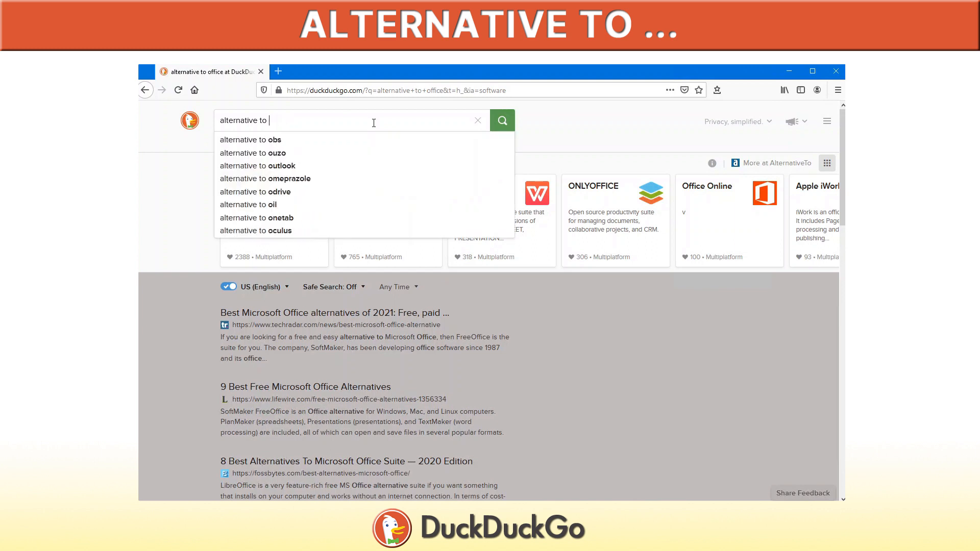
type("windows")
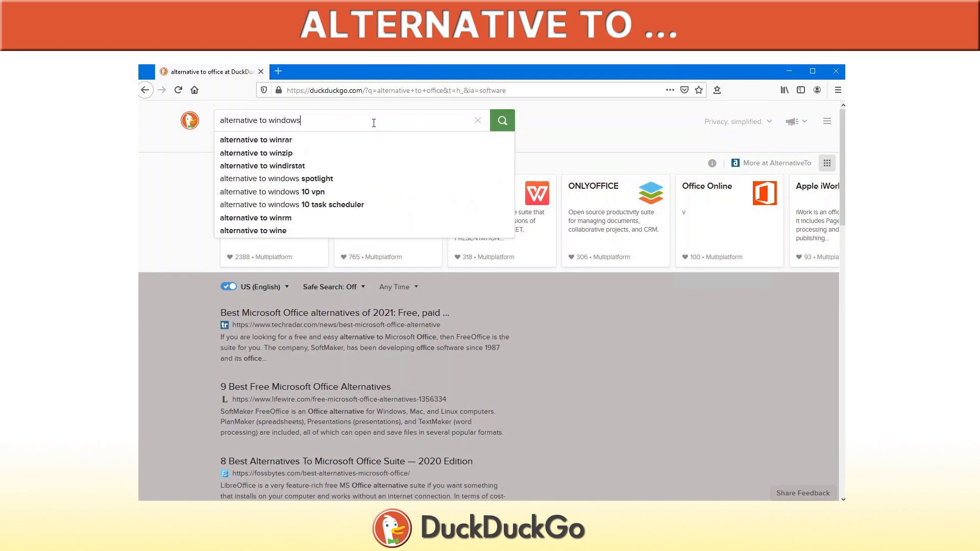
left_click(272, 192)
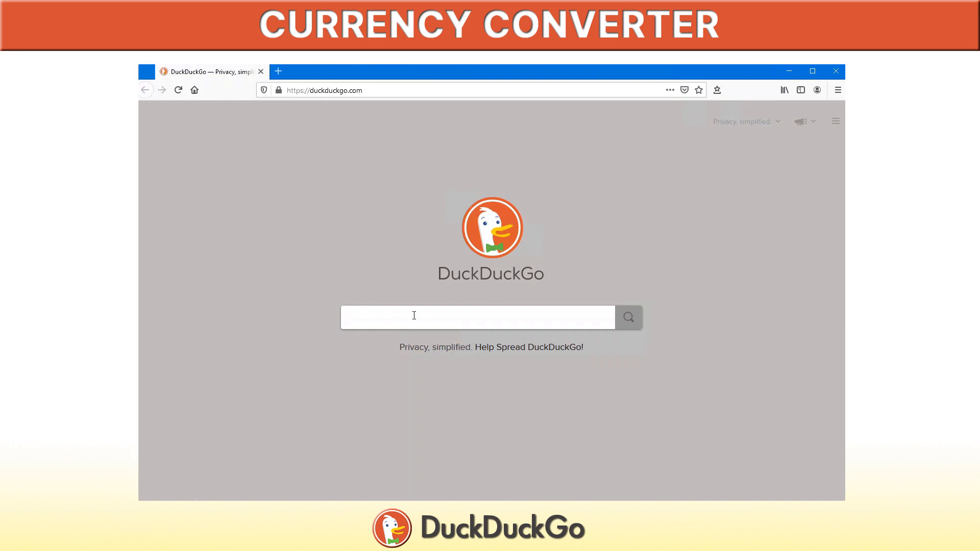
Search '100 CAD to US' to convert 100 Canadian dollars into 78.76 US dollars
type("1")
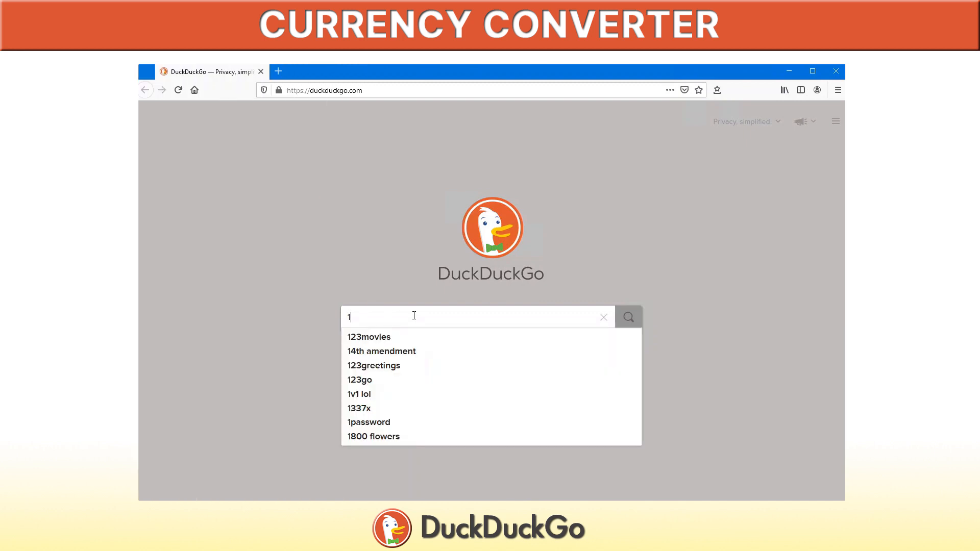
type("00")
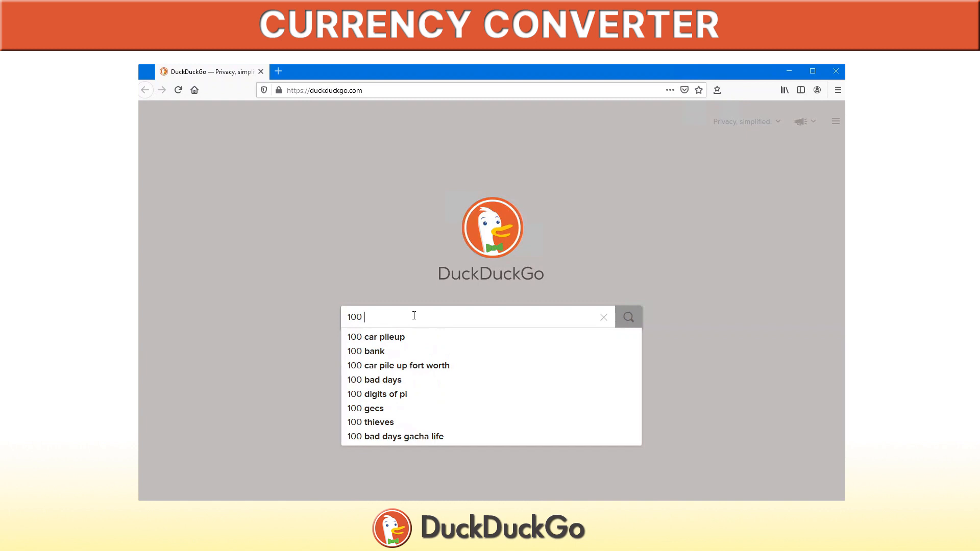
type("CAD to US")
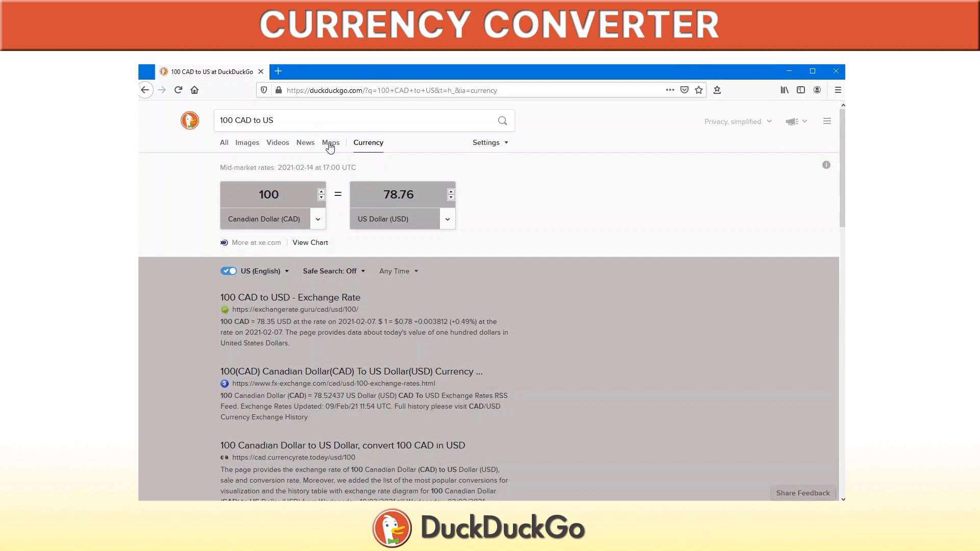
left_click(350, 121)
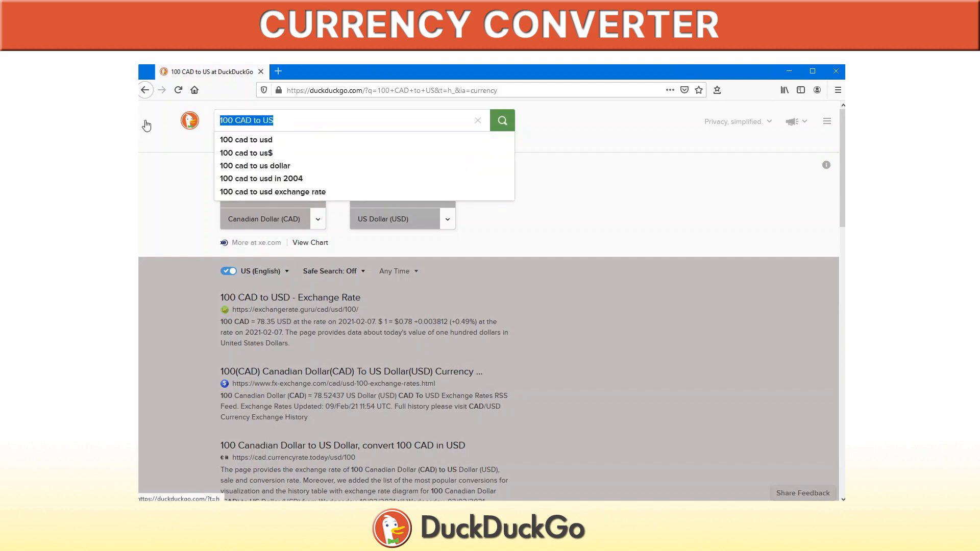
Search 'currency in south africa' to learn the currency is the rand
type("c")
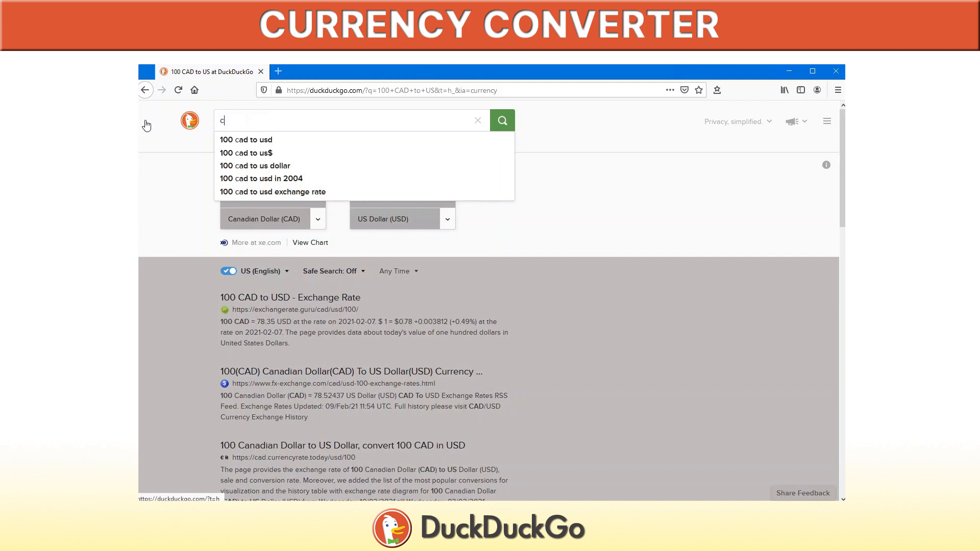
type("currency in")
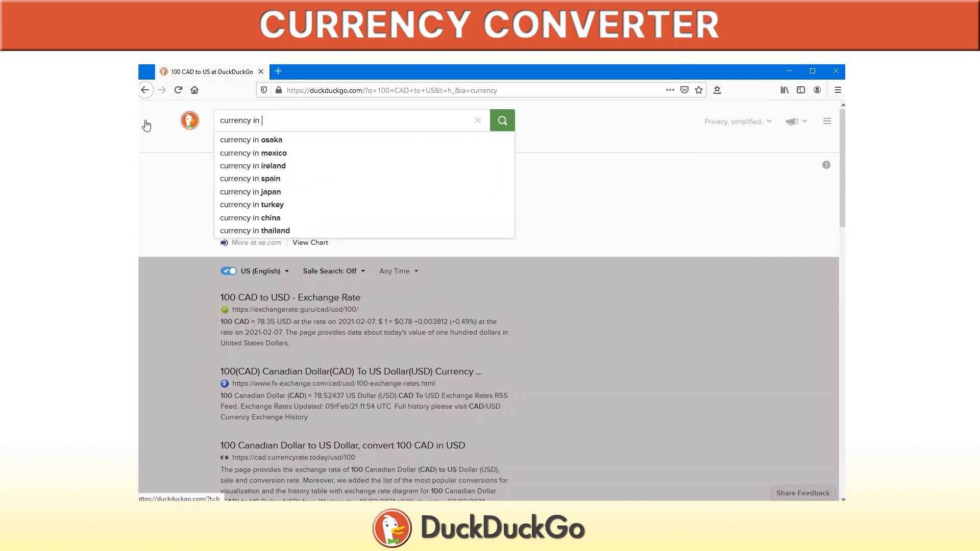
key("Backspace")
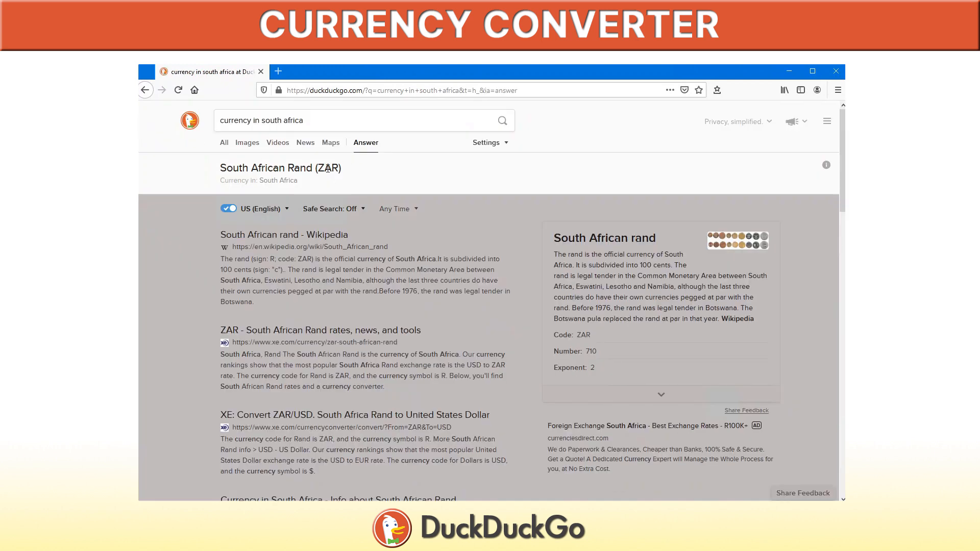
Convert 100 CAD to ZAR (1145.12 rand) and reveal the target currency dropdown
type("1")
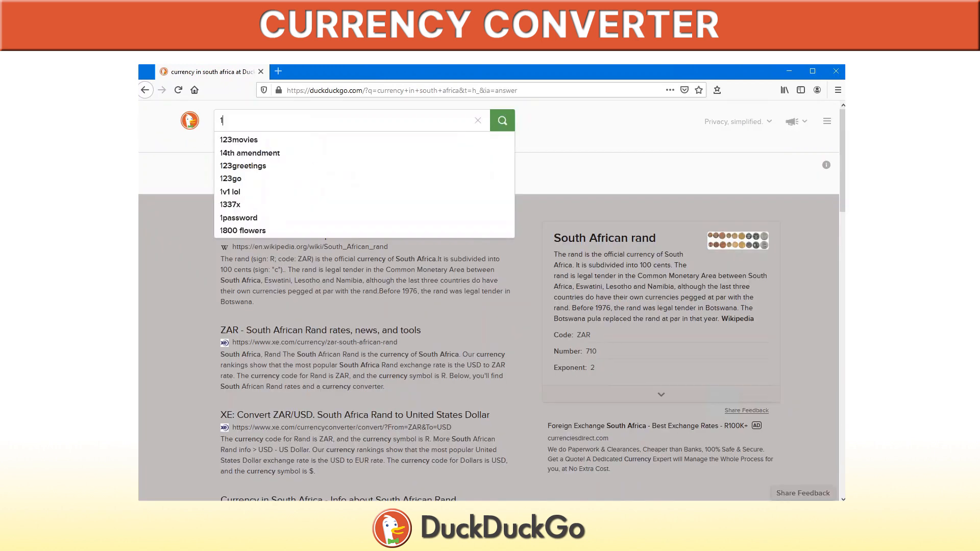
type("00 cad to zar")
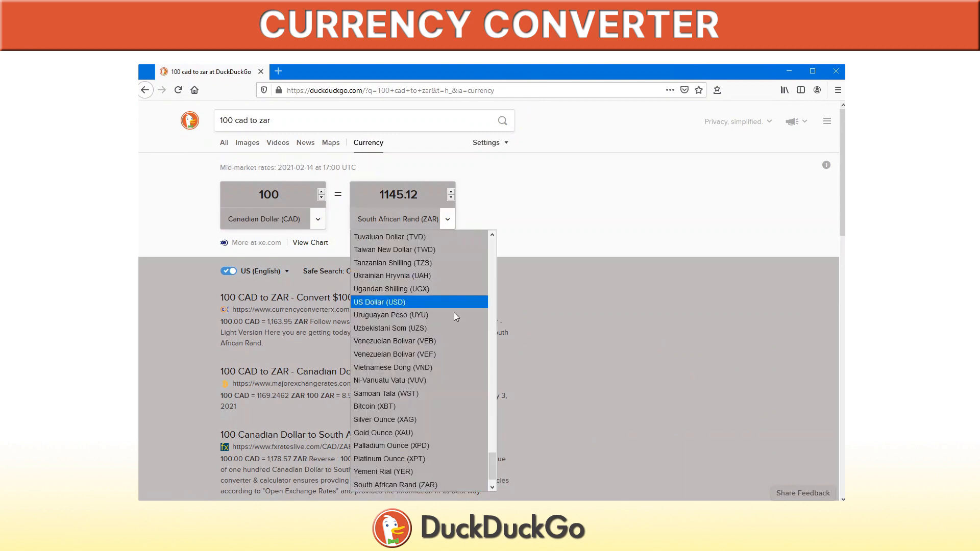
left_click(317, 219)
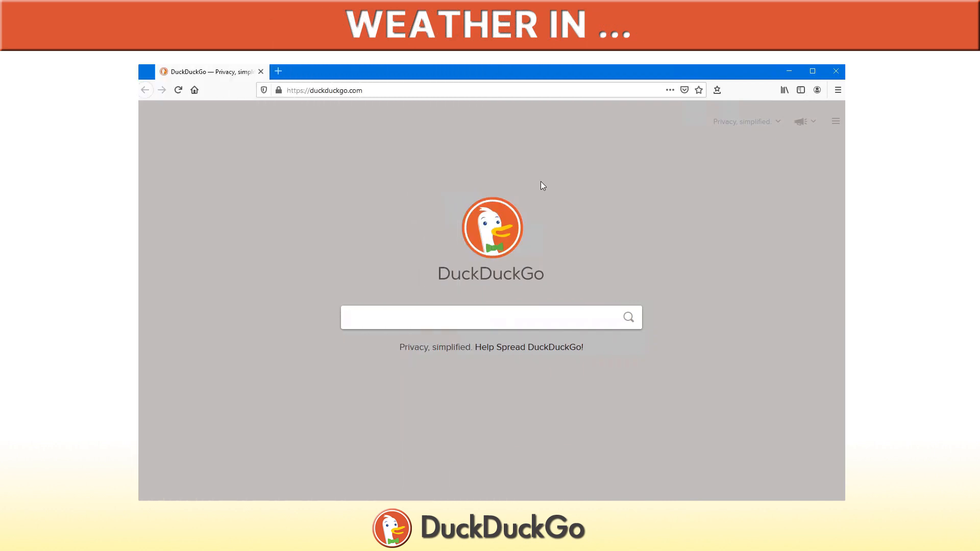
Search 'weather in seattle' to get Seattle's forecast
left_click(478, 316)
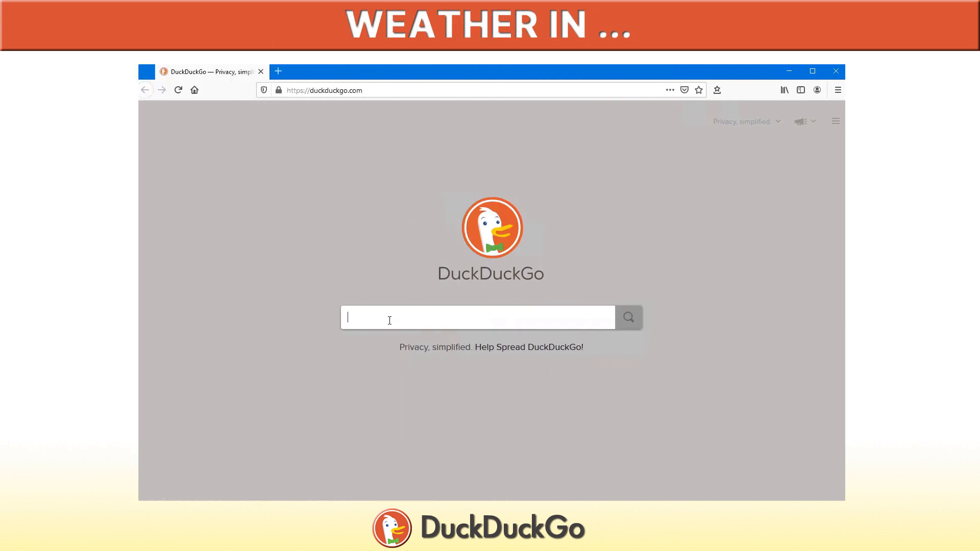
type("weather in")
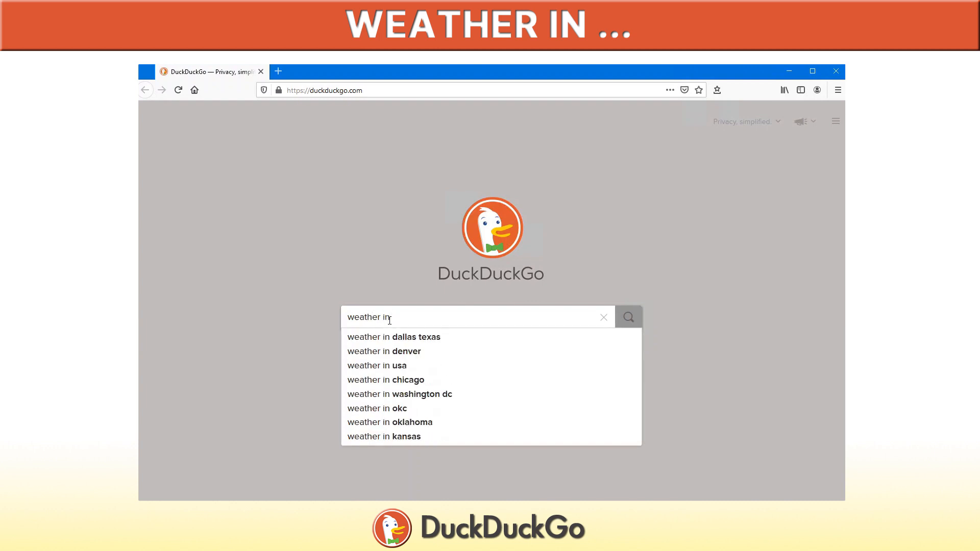
type("seatt")
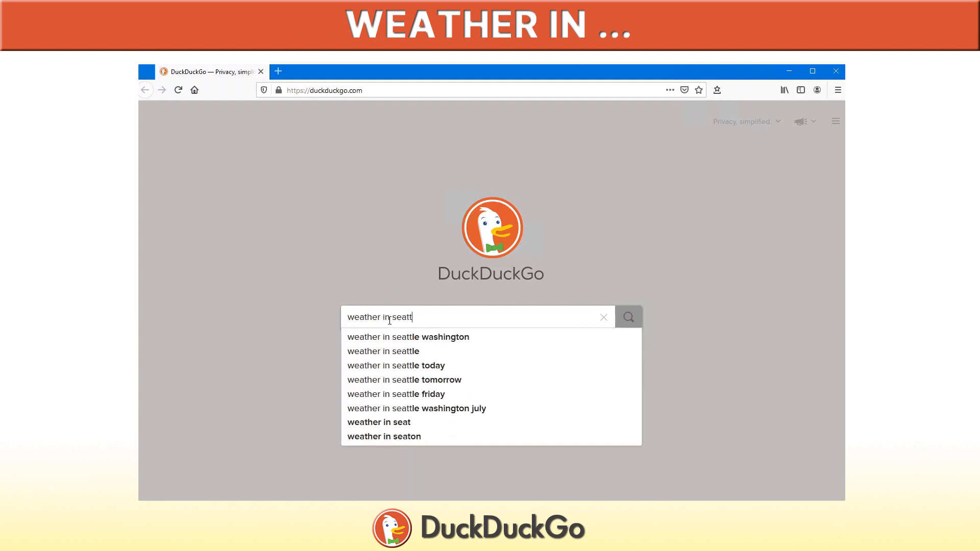
left_click(383, 350)
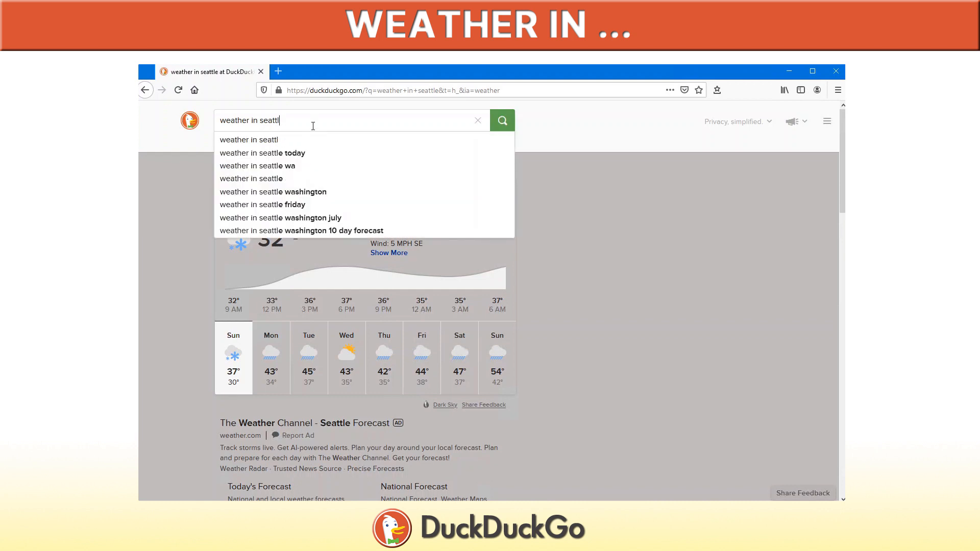
Search 'weather in vancouver canada' via the suggestion for Vancouver, BC's forecast
type("weather in vancouver c")
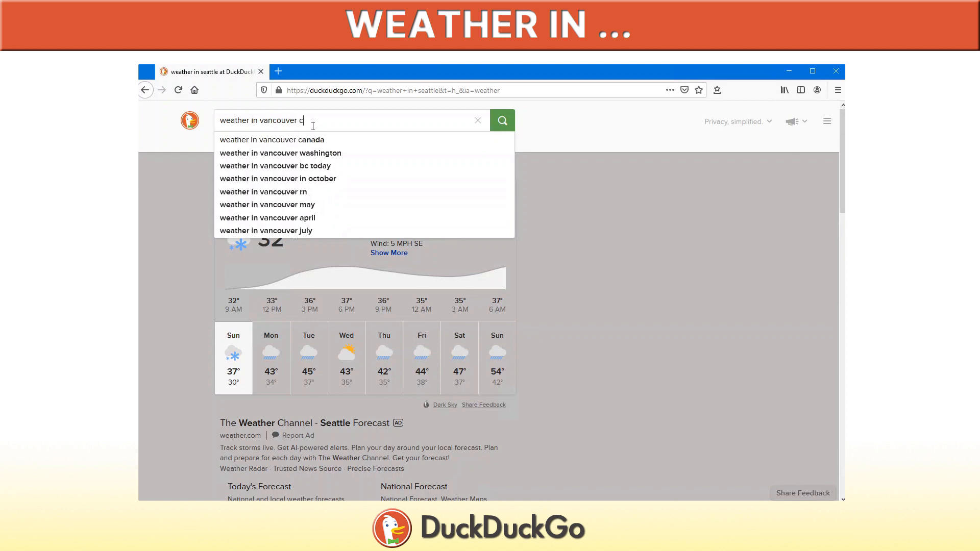
left_click(271, 140)
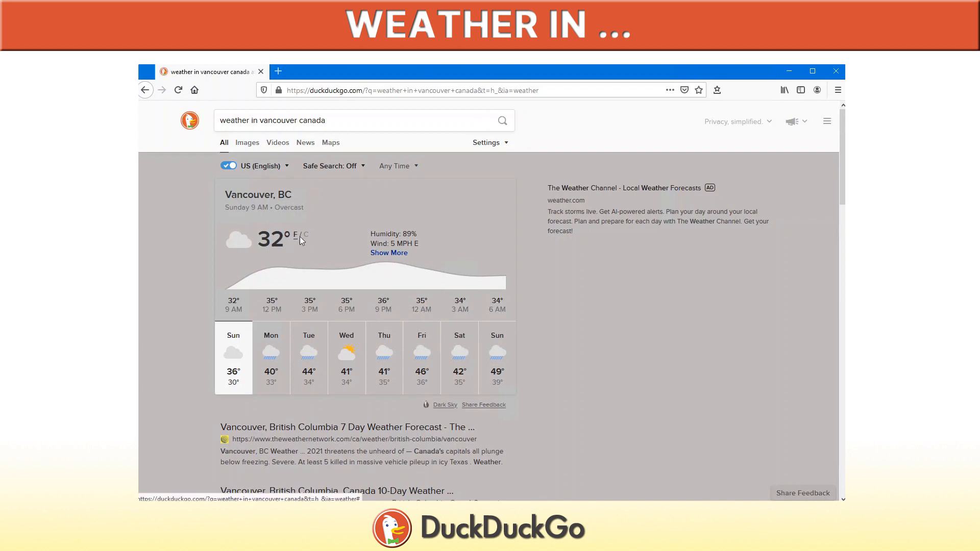
left_click(294, 237)
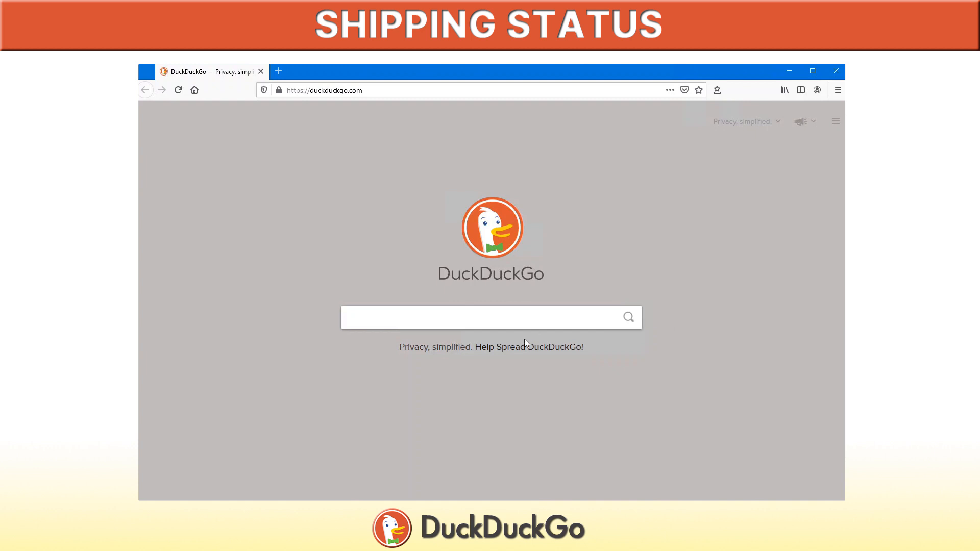
left_click(478, 317)
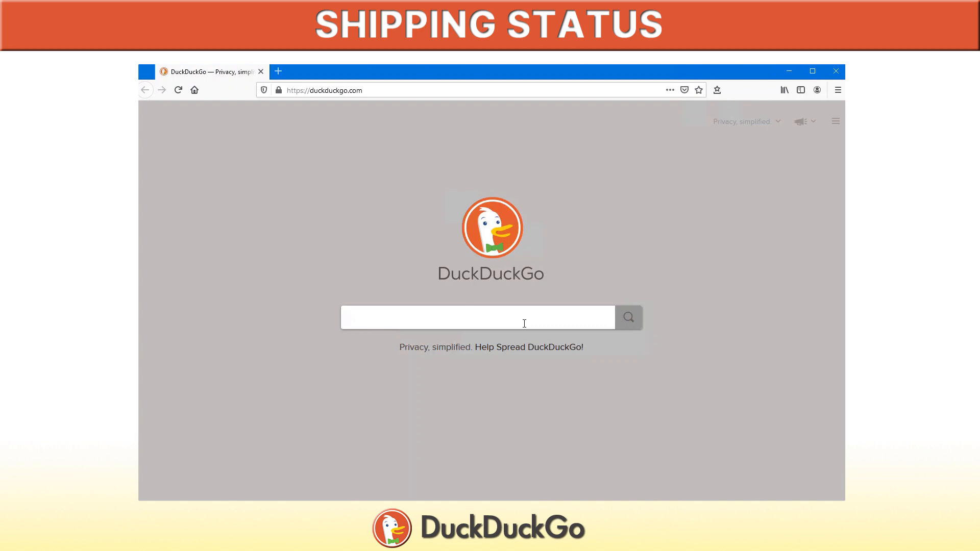
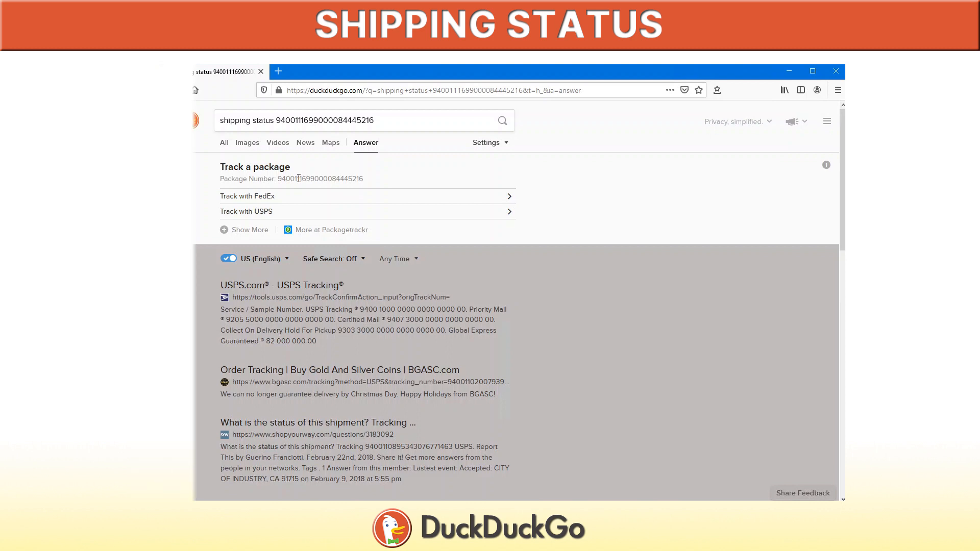
left_click(144, 89)
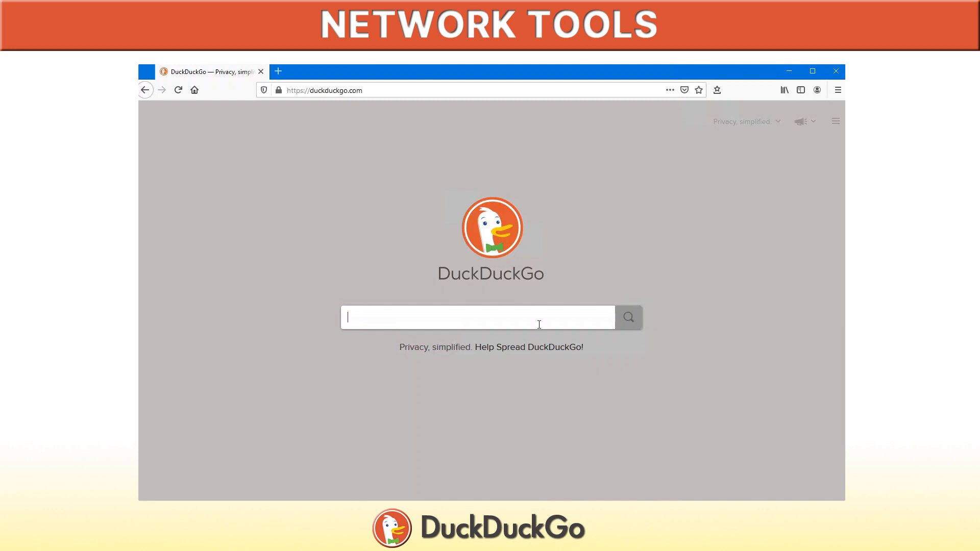
Search 'what is my ip' via the suggestion to show the public IP address
type("what is m")
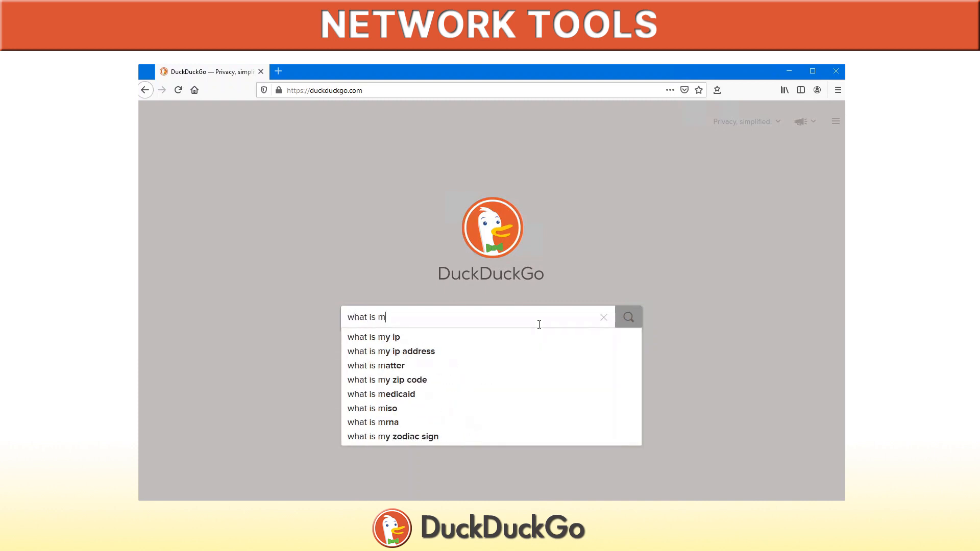
left_click(374, 337)
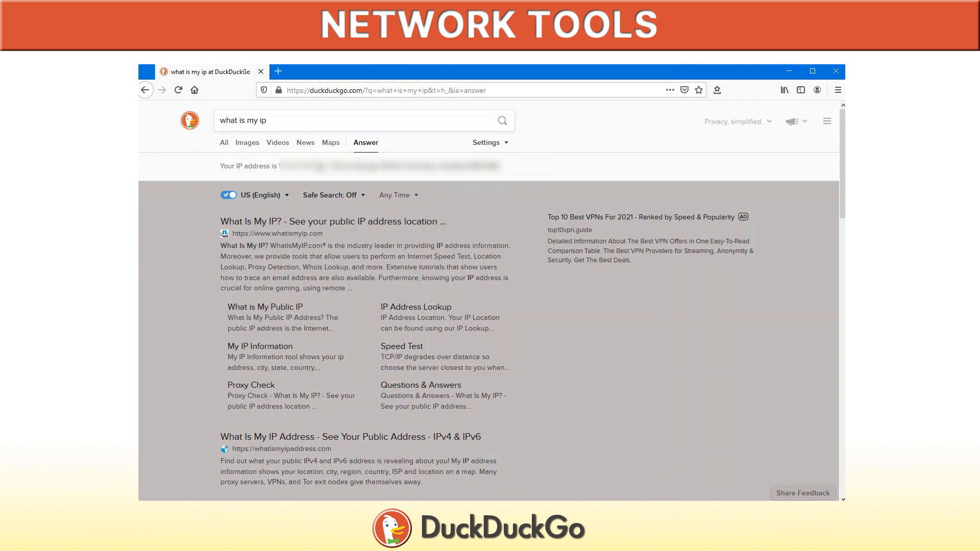
left_click(350, 121)
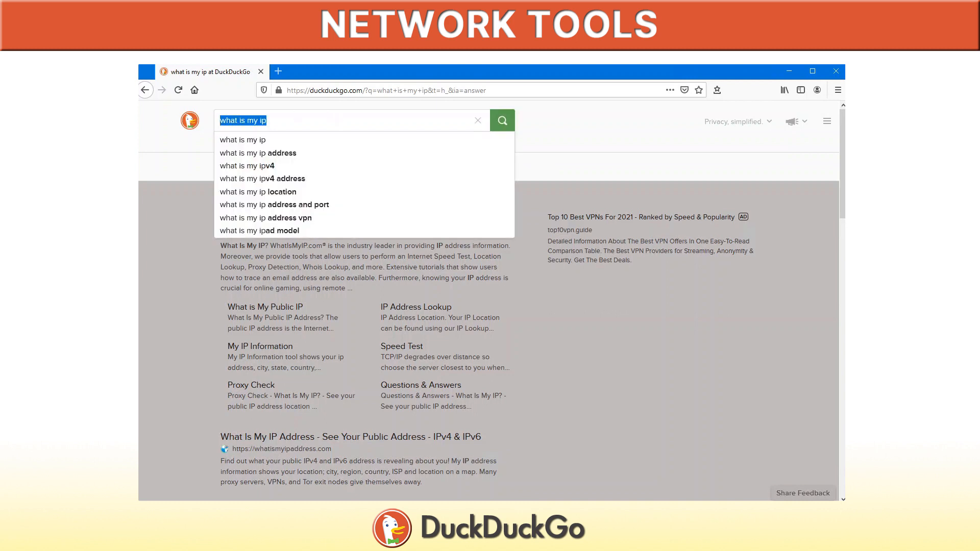
Look up 'whois google.com' details, then 'ns dns google.com' name server records
type("whois google.com")
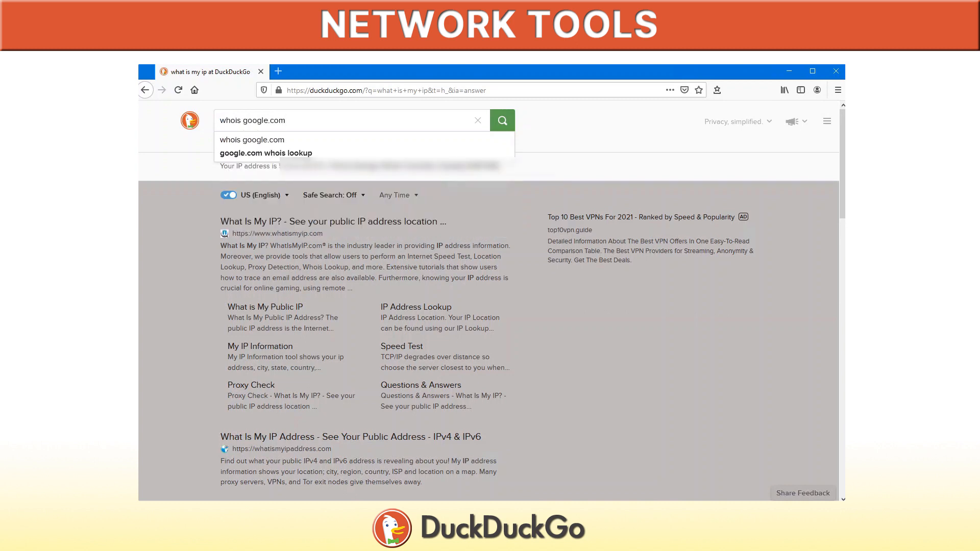
left_click(502, 120)
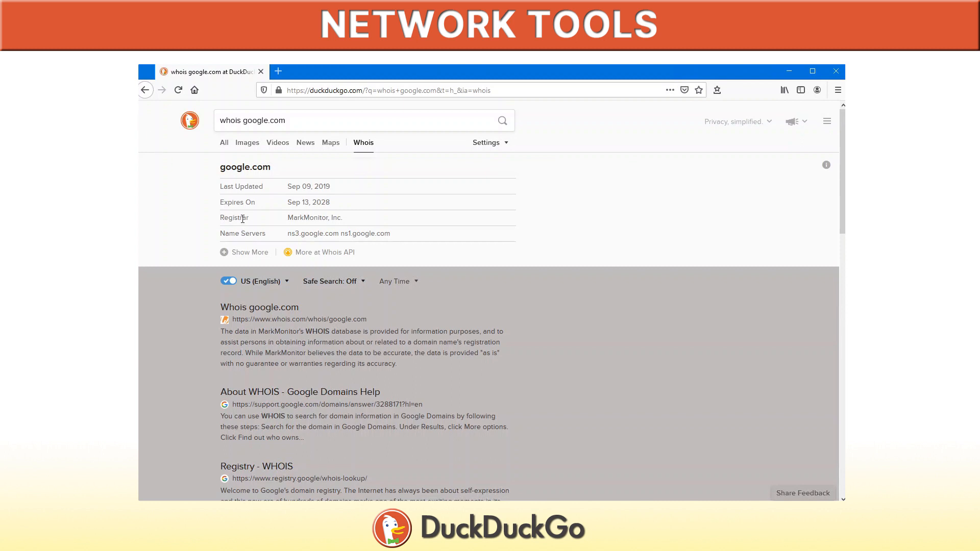
left_click(344, 121)
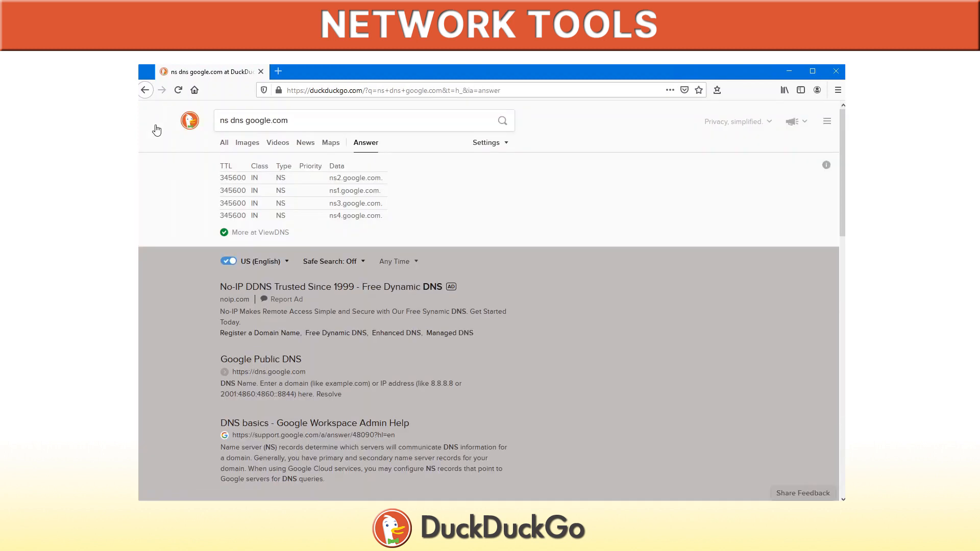
Change 'ns' to 'mx' to show google.com's MX records, then start an 'is' query
left_click(362, 121)
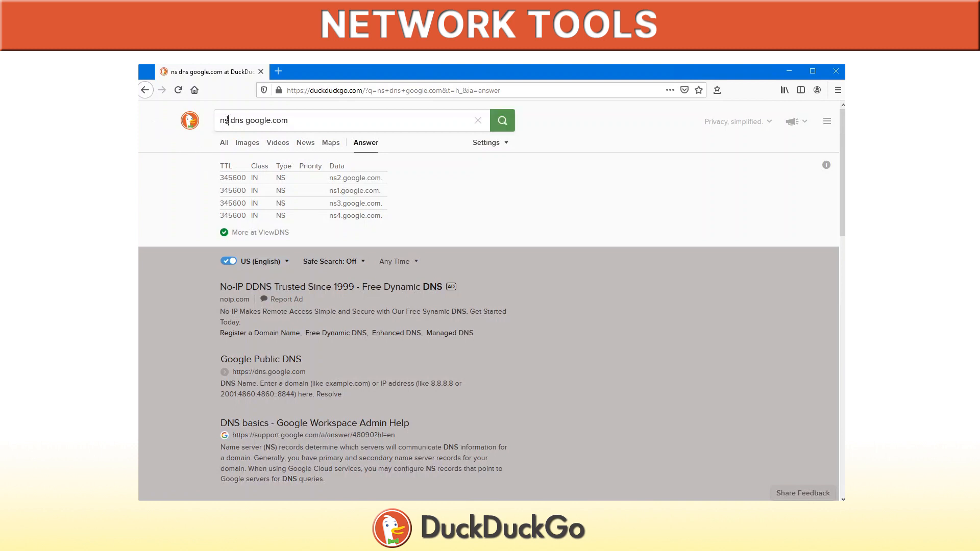
double_click(224, 121)
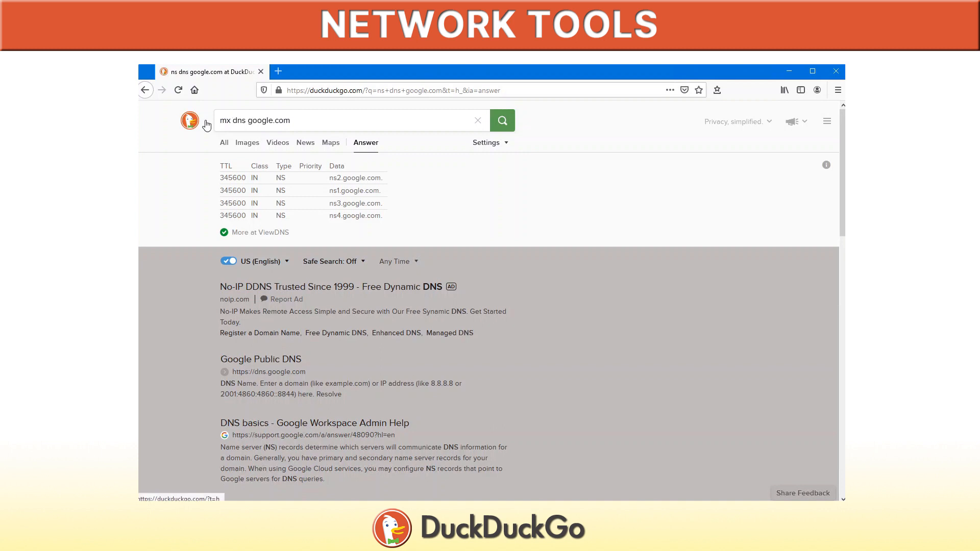
left_click(503, 121)
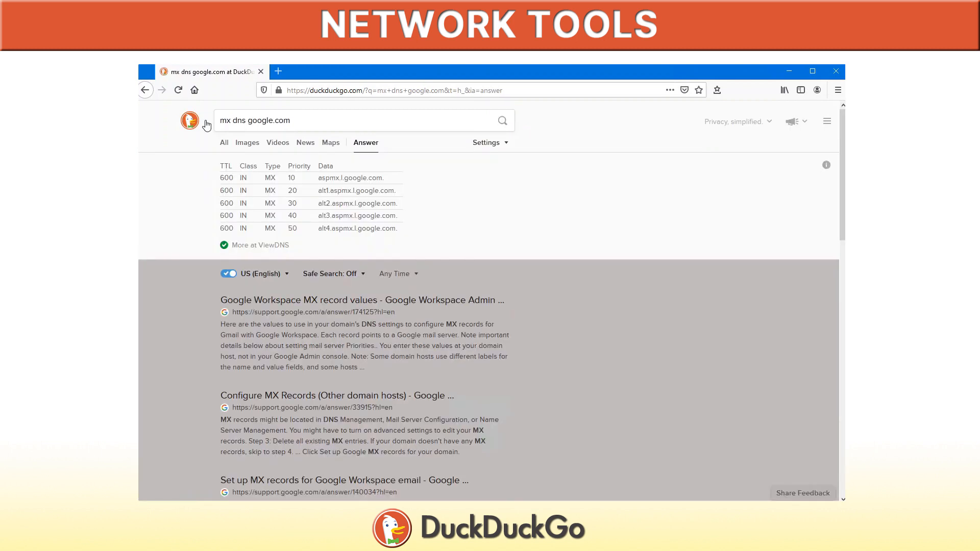
left_click(350, 121)
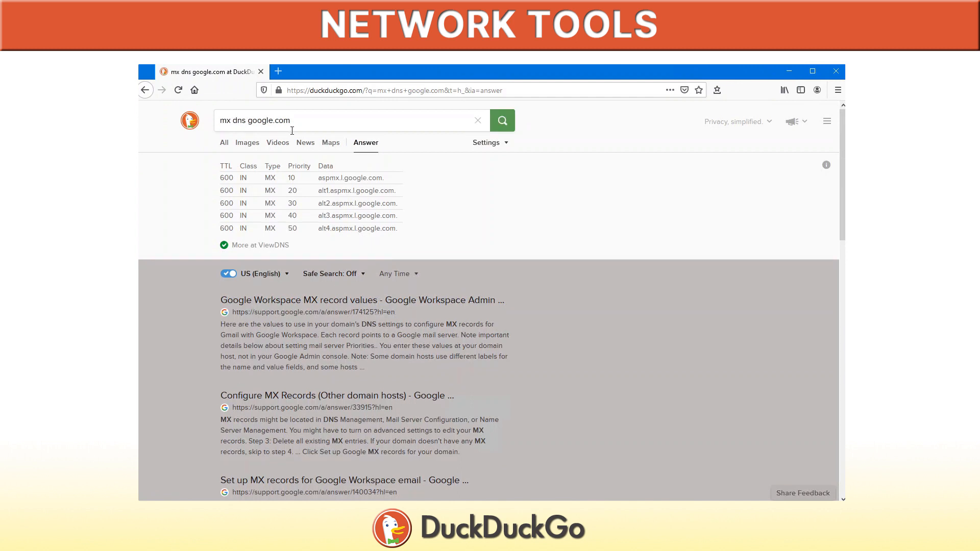
type("is")
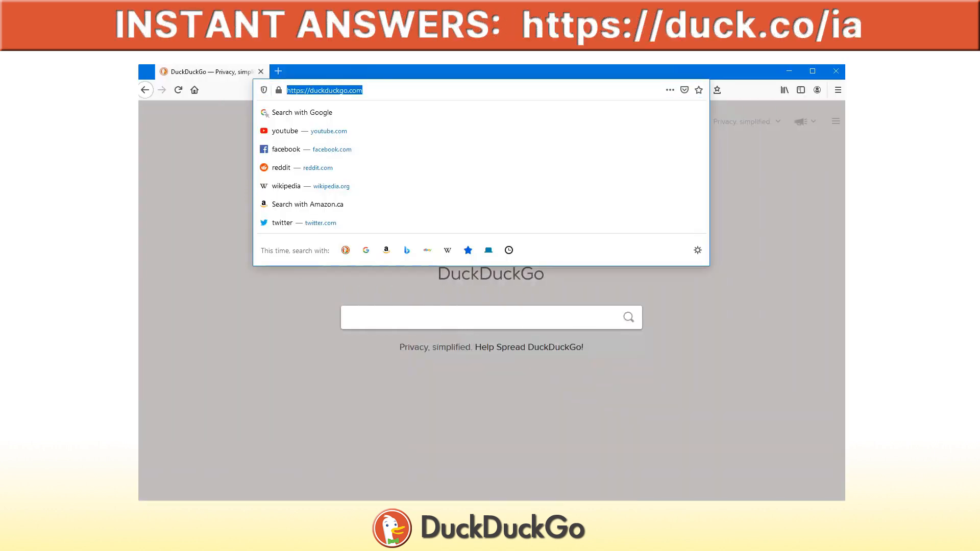
Navigate to the DuckDuckGo instant answers page at duck.co/ia
type("duck.co")
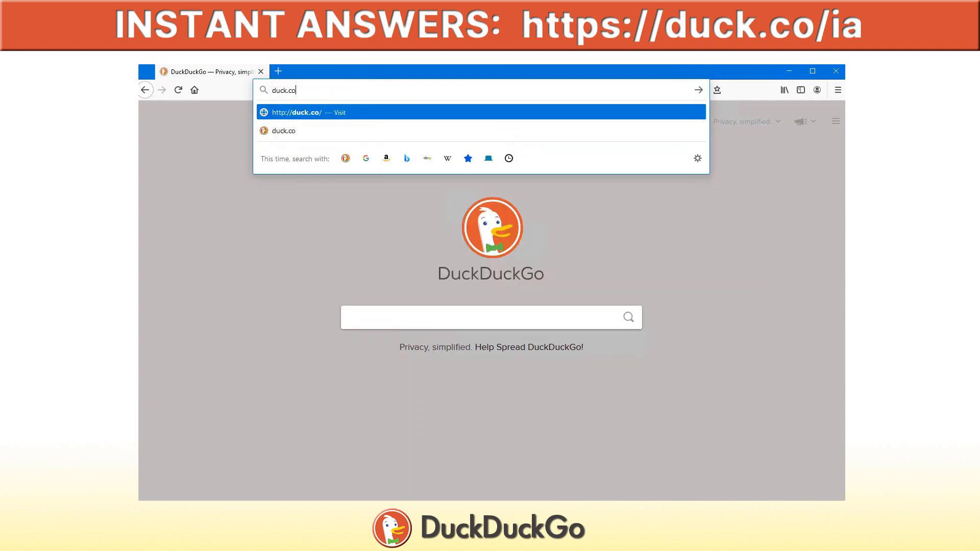
type("/ia")
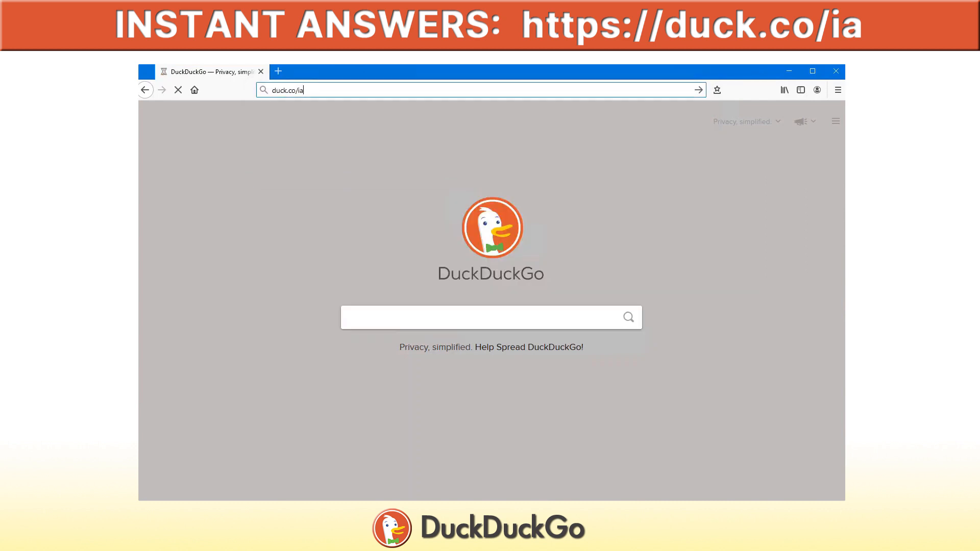